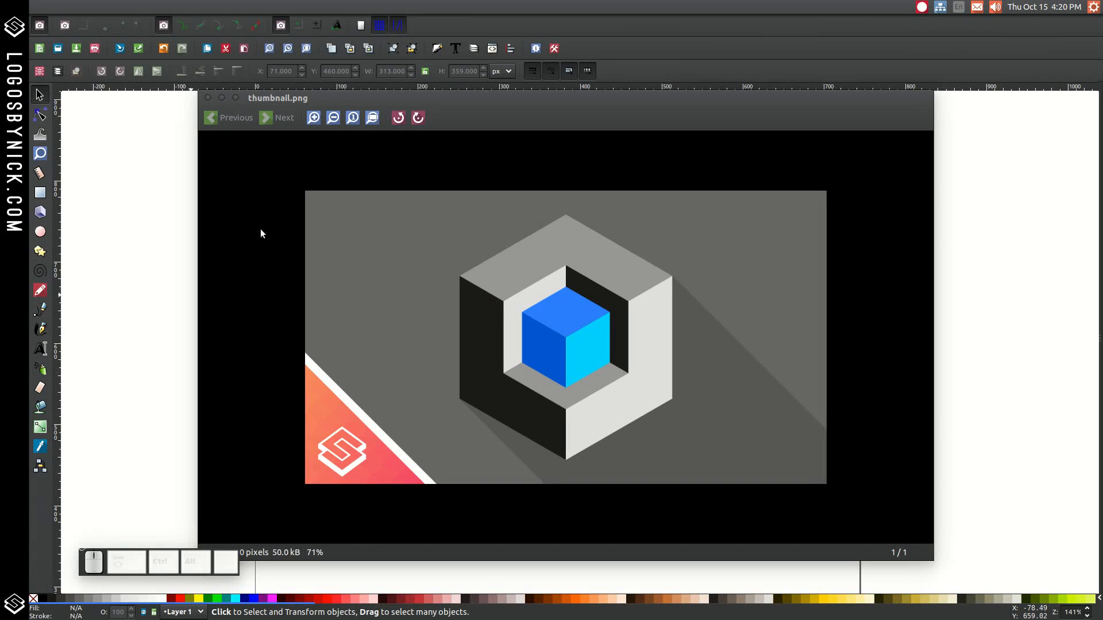
pyautogui.moveTo(474, 334)
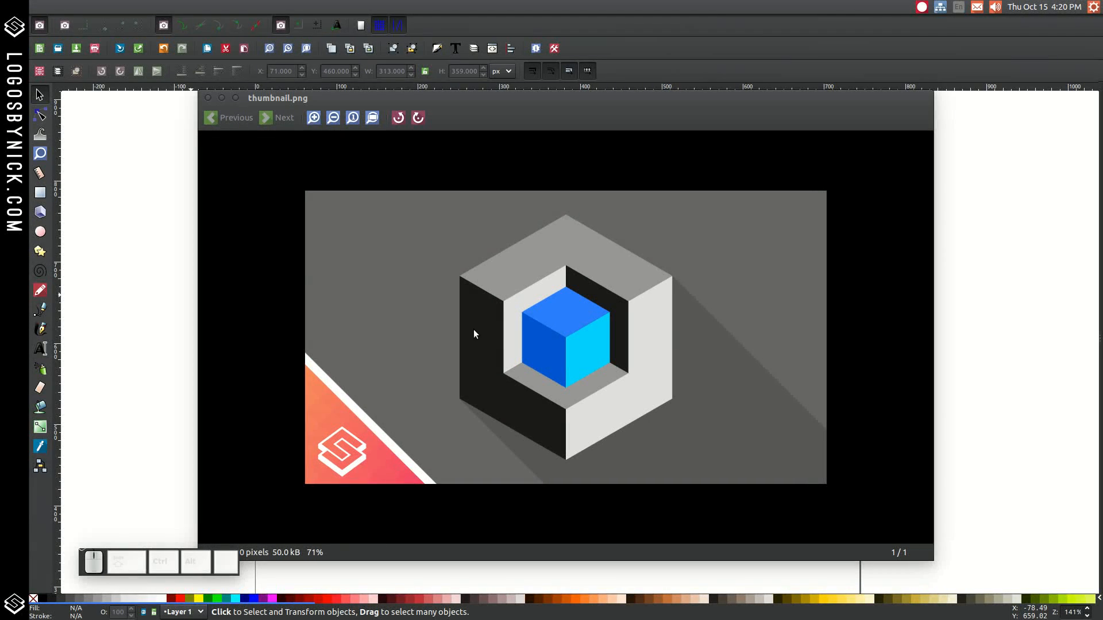
pyautogui.moveTo(559, 386)
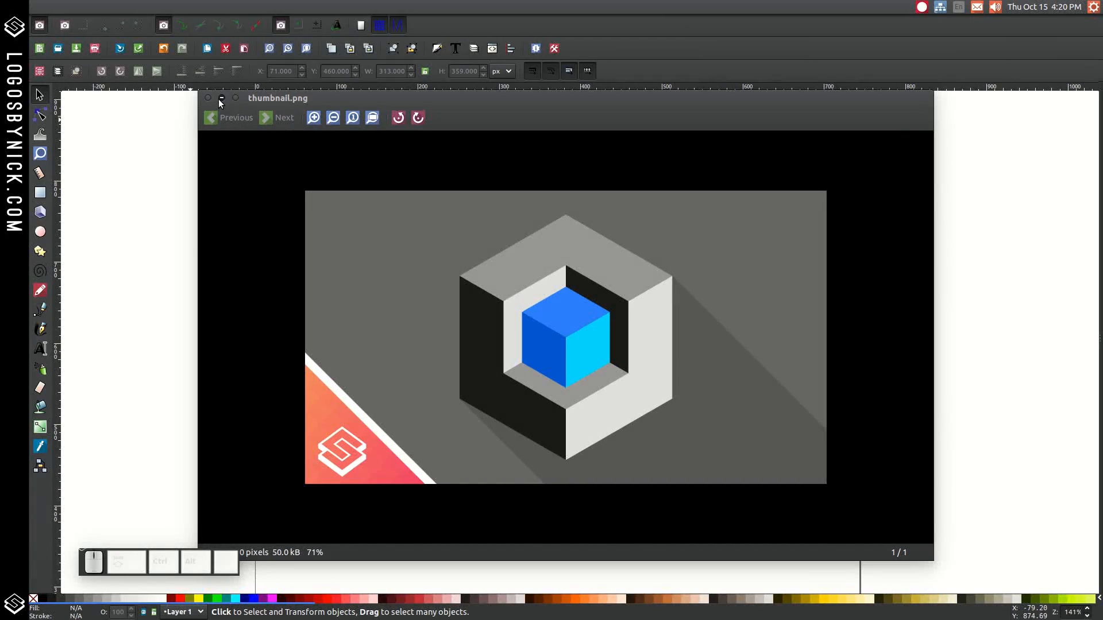
# Close the thumbnail.png reference image to reveal the empty Inkscape canvas.
pyautogui.click(220, 98)
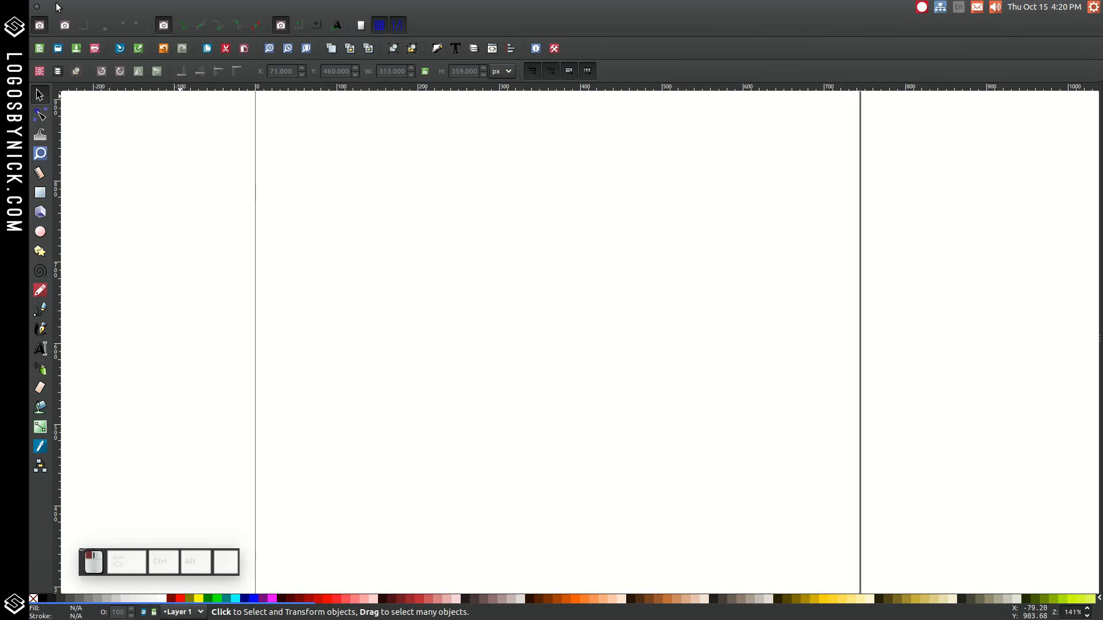
# Turn off Show page border in Document Properties.
pyautogui.click(56, 6)
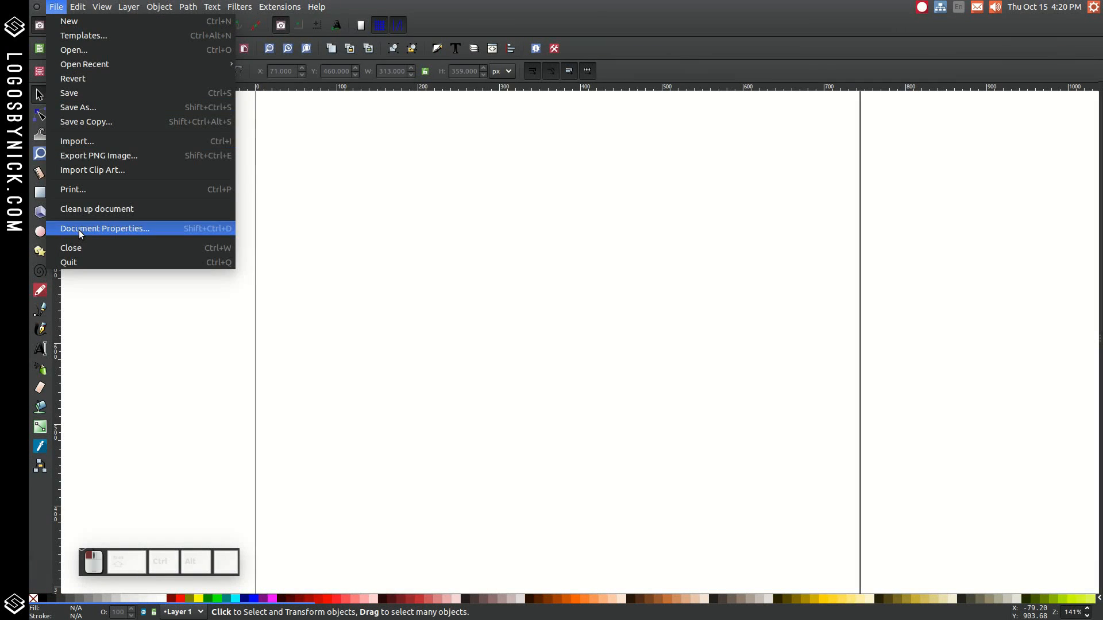
pyautogui.click(104, 228)
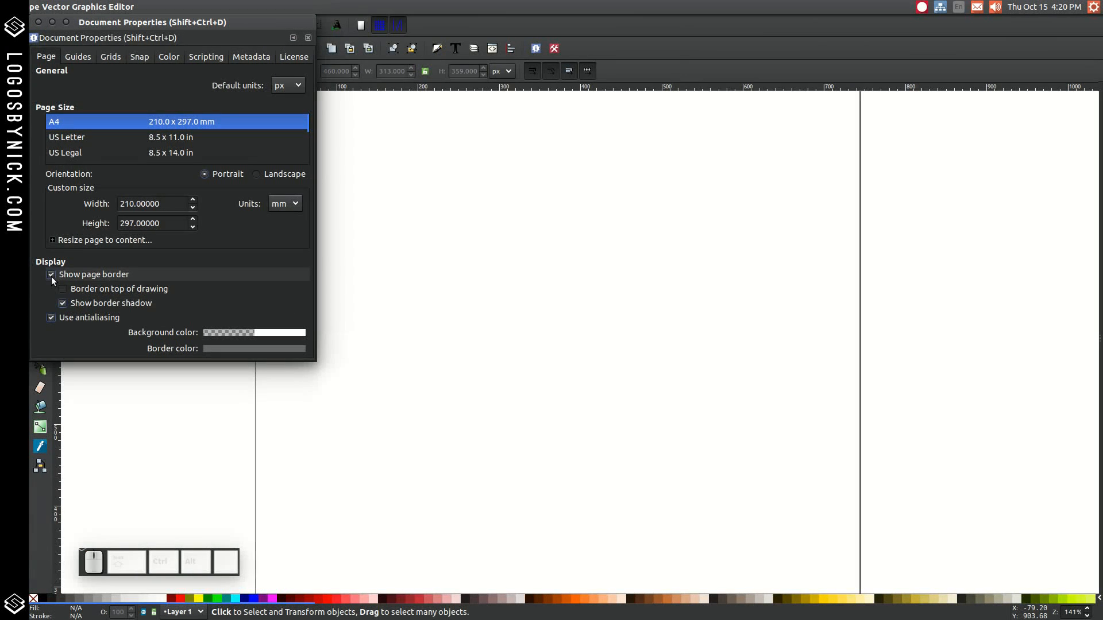
pyautogui.click(51, 274)
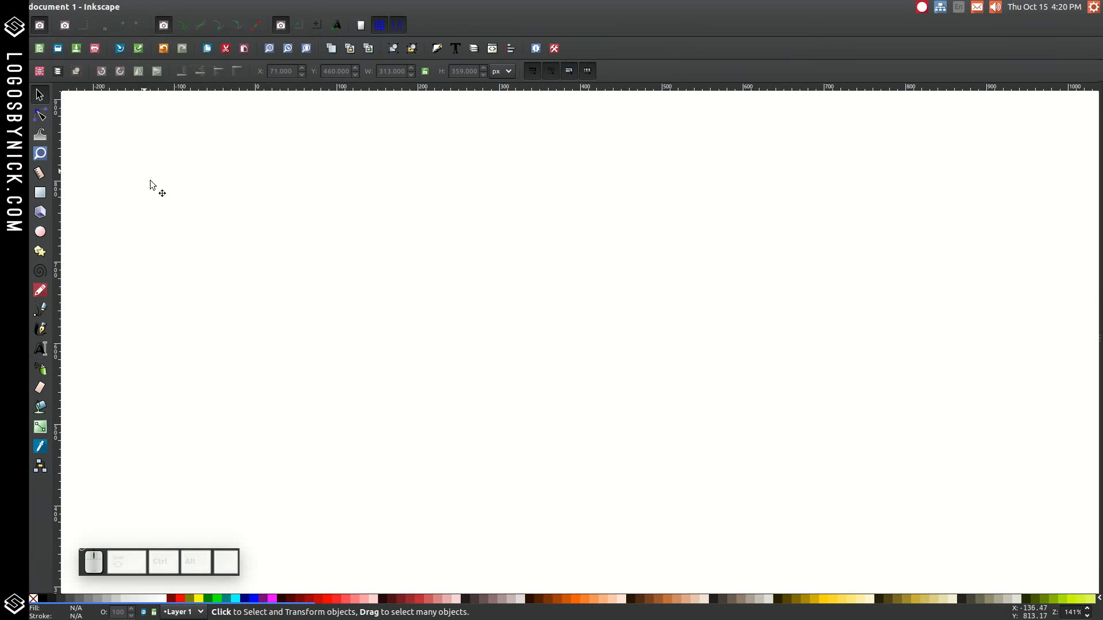
# Zoom 1:1 and open Align and Distribute (Last selected) and Fill and Stroke.
pyautogui.click(101, 6)
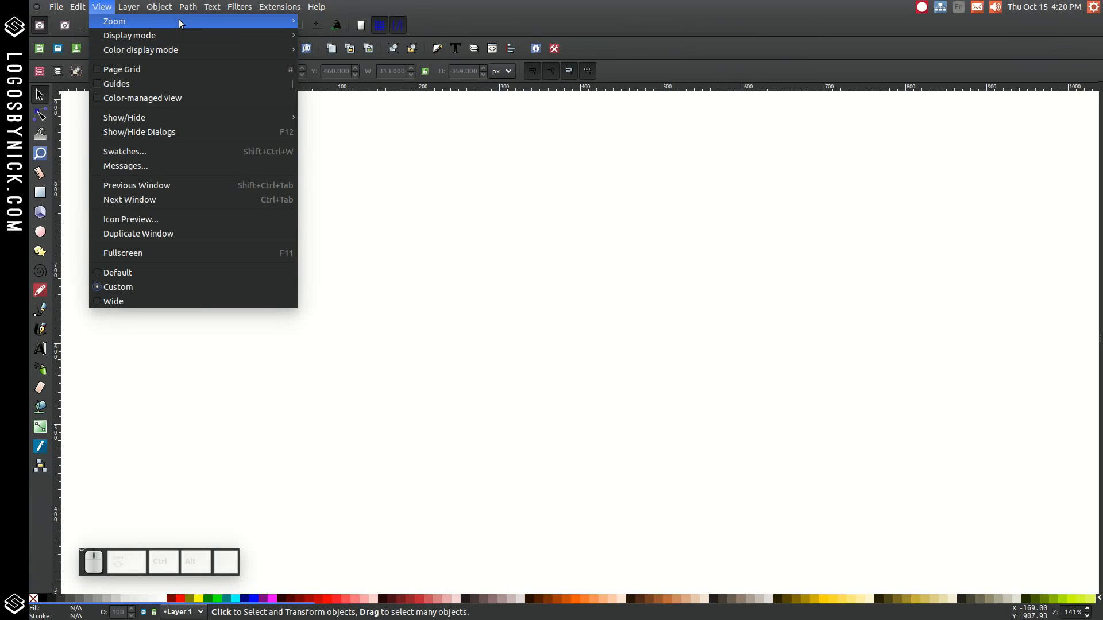
pyautogui.moveTo(114, 21)
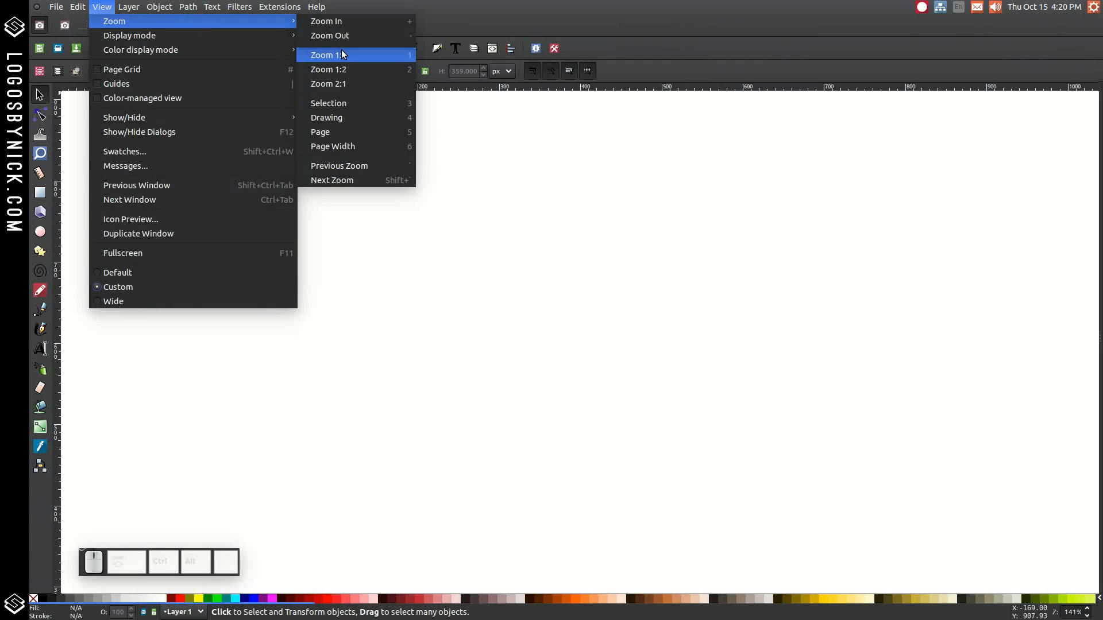
pyautogui.click(328, 55)
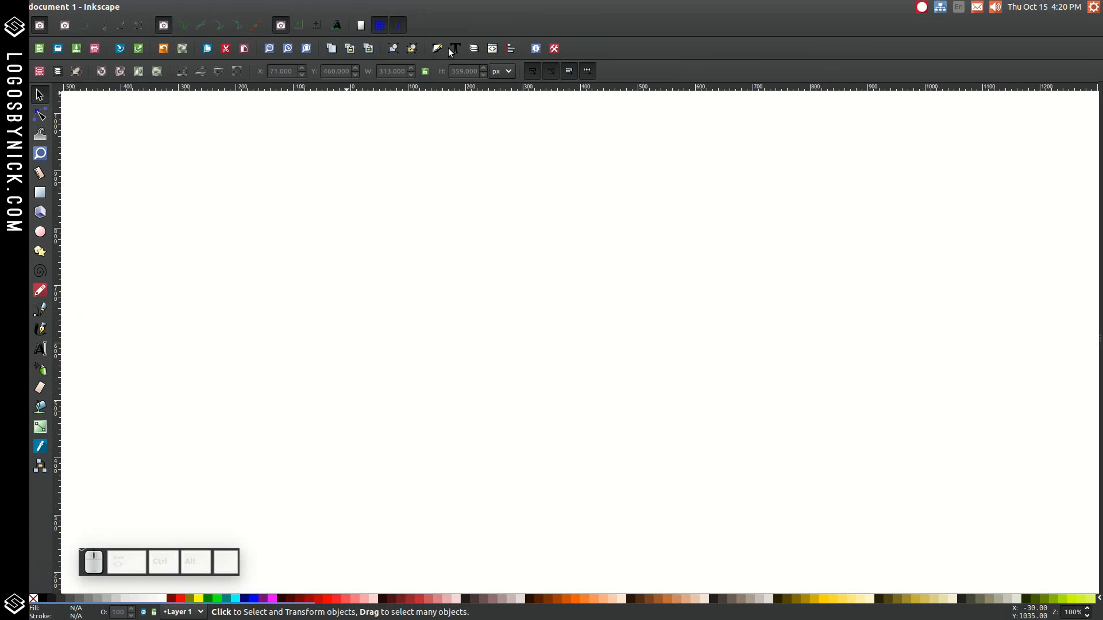
pyautogui.moveTo(510, 48)
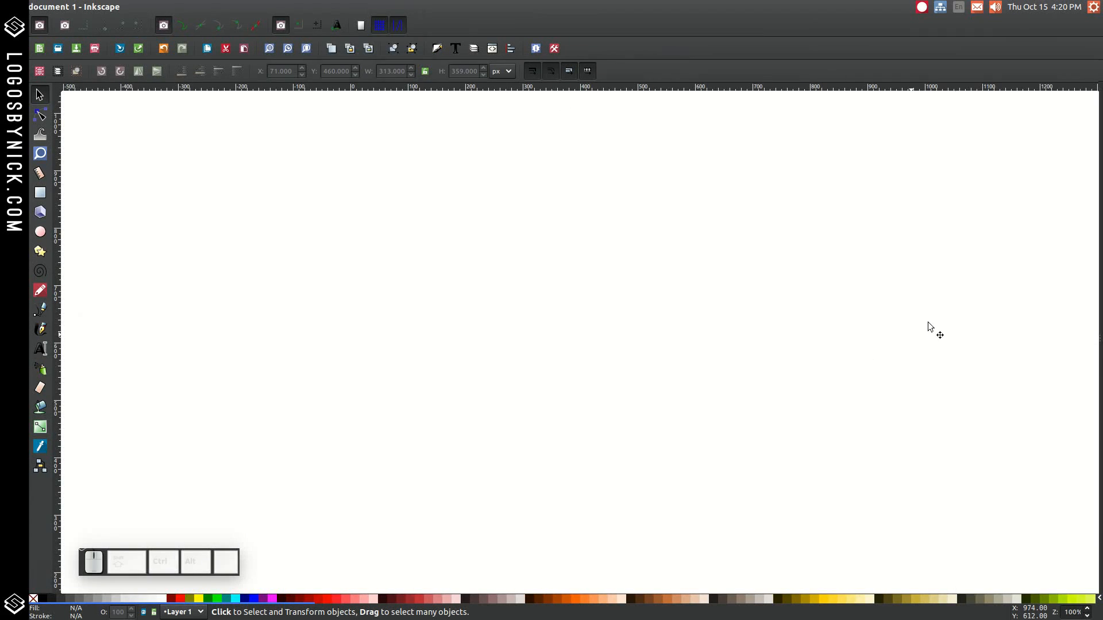
pyautogui.click(1047, 121)
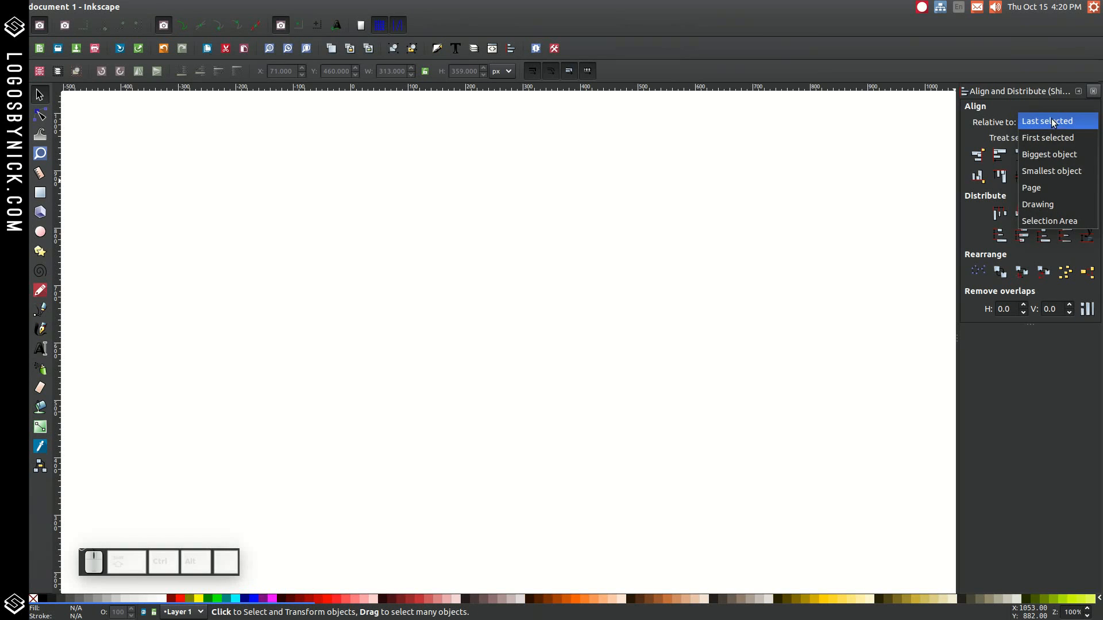
pyautogui.click(1046, 121)
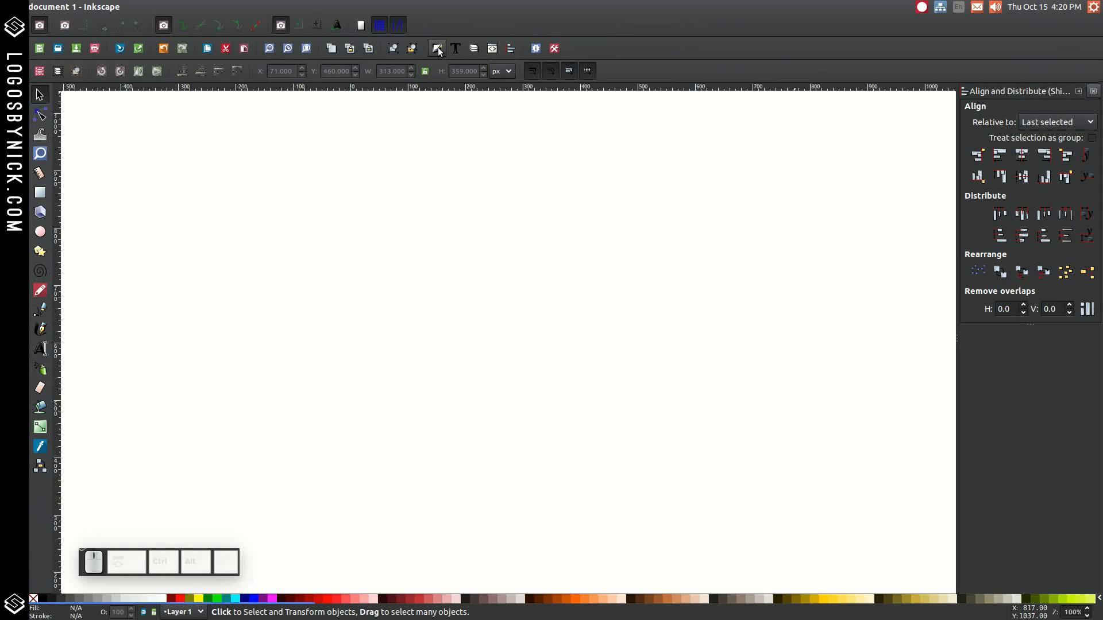
pyautogui.moveTo(436, 47)
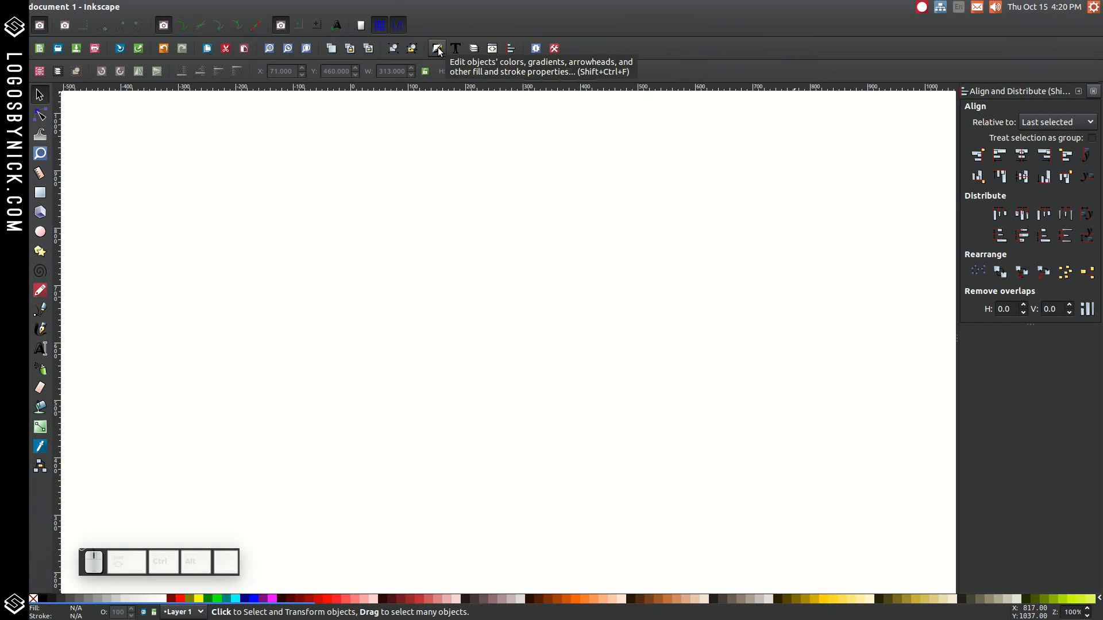
pyautogui.click(436, 48)
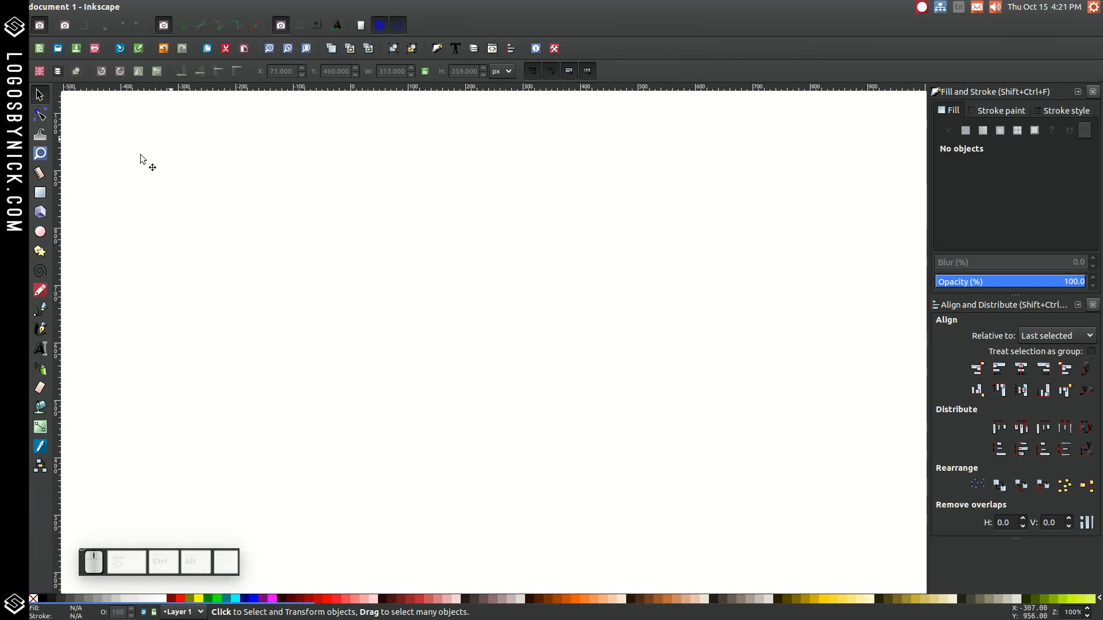
pyautogui.moveTo(40, 251)
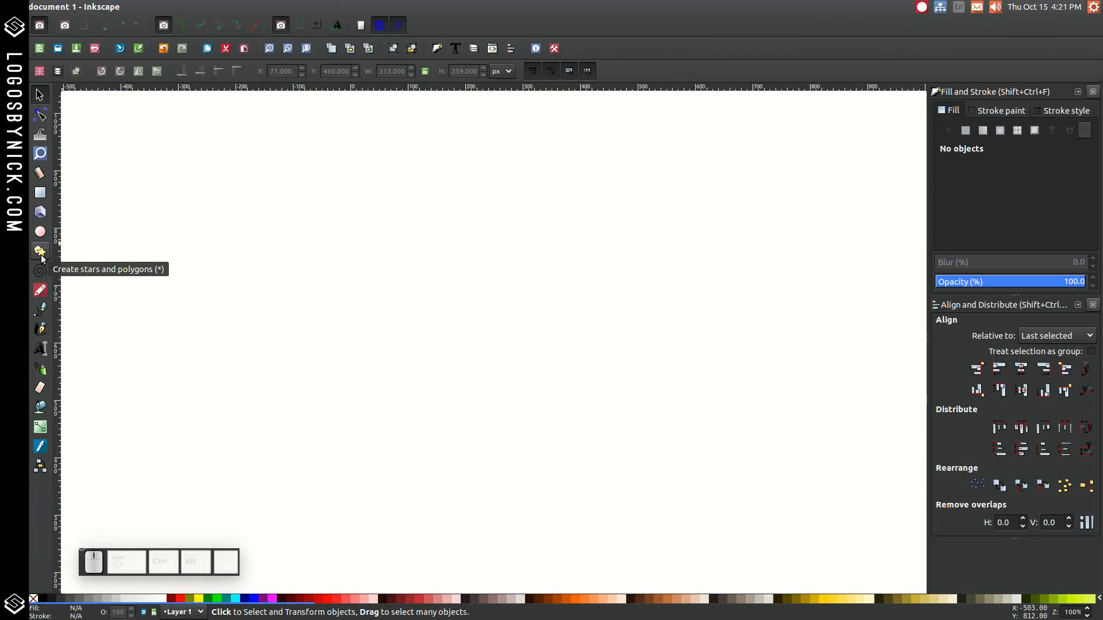
# Ctrl-drag a six-cornered black polygon with a point on top.
pyautogui.click(40, 251)
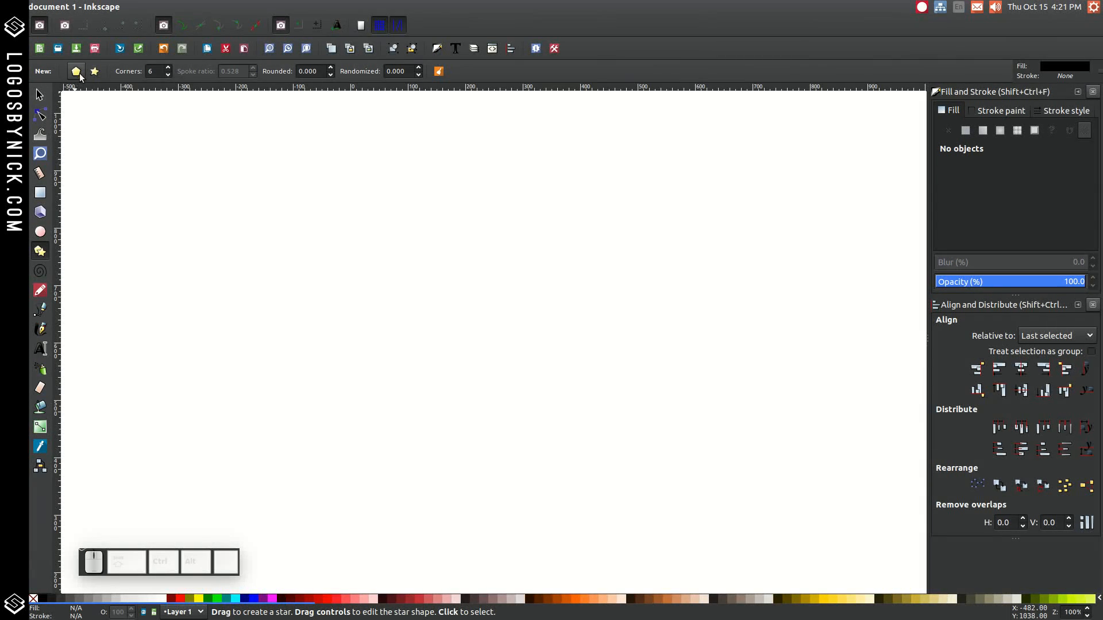
pyautogui.moveTo(76, 71)
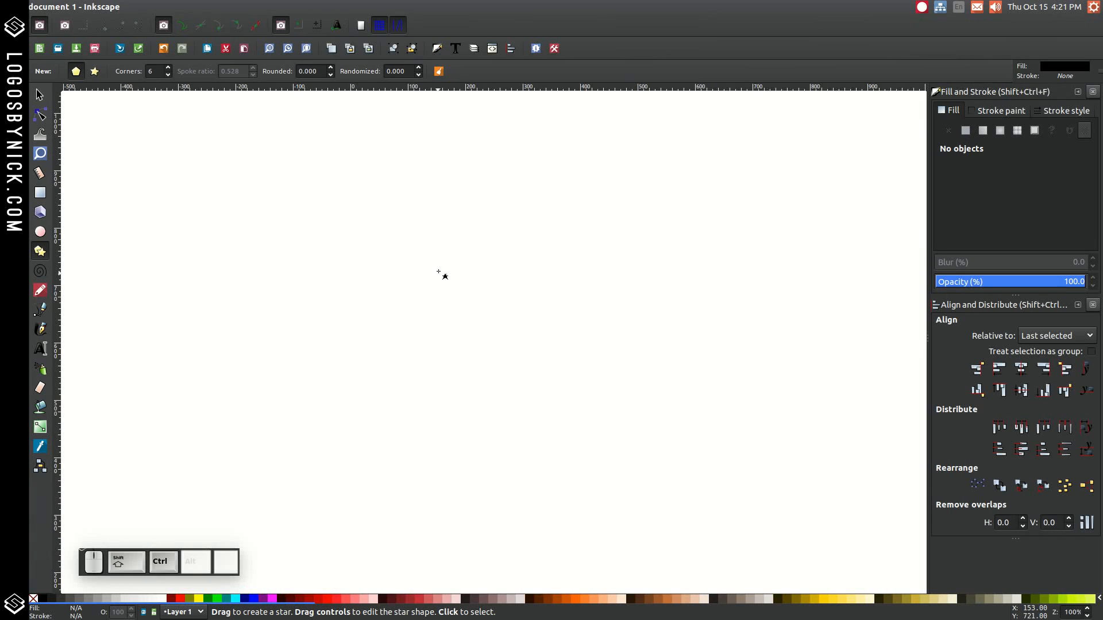
pyautogui.moveTo(438, 272); pyautogui.dragTo(543, 382)
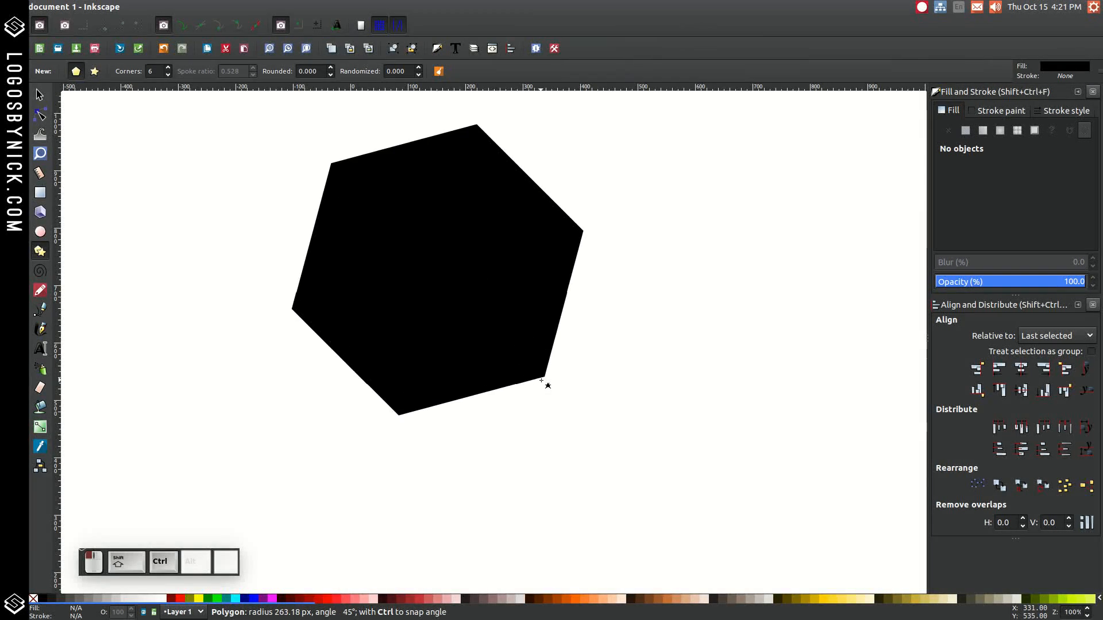
pyautogui.moveTo(548, 385); pyautogui.dragTo(569, 323)
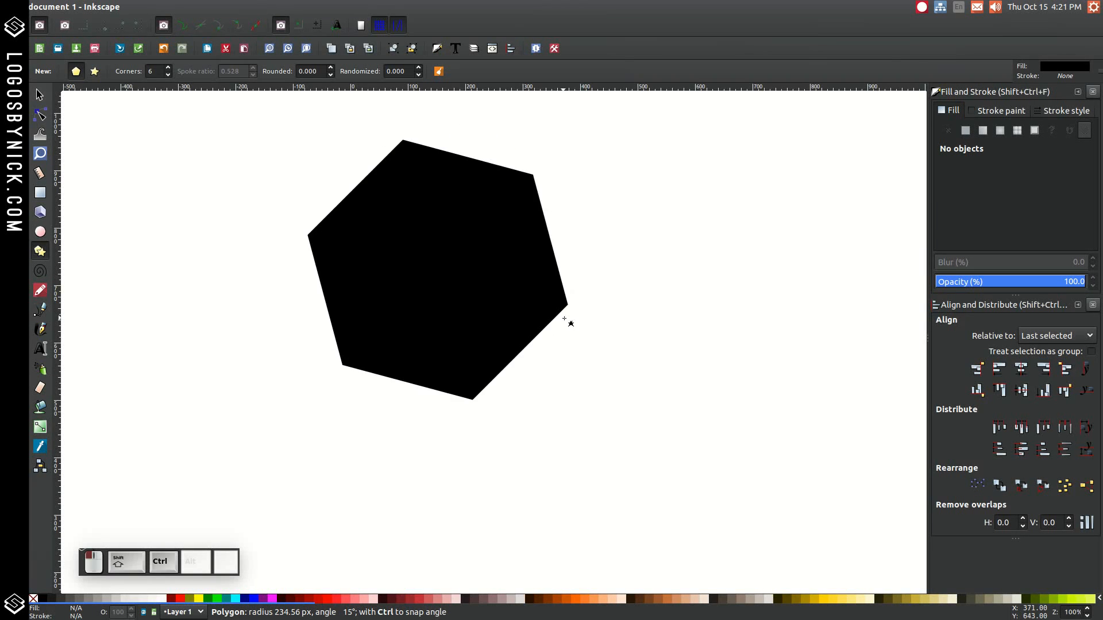
pyautogui.moveTo(570, 323); pyautogui.dragTo(570, 353)
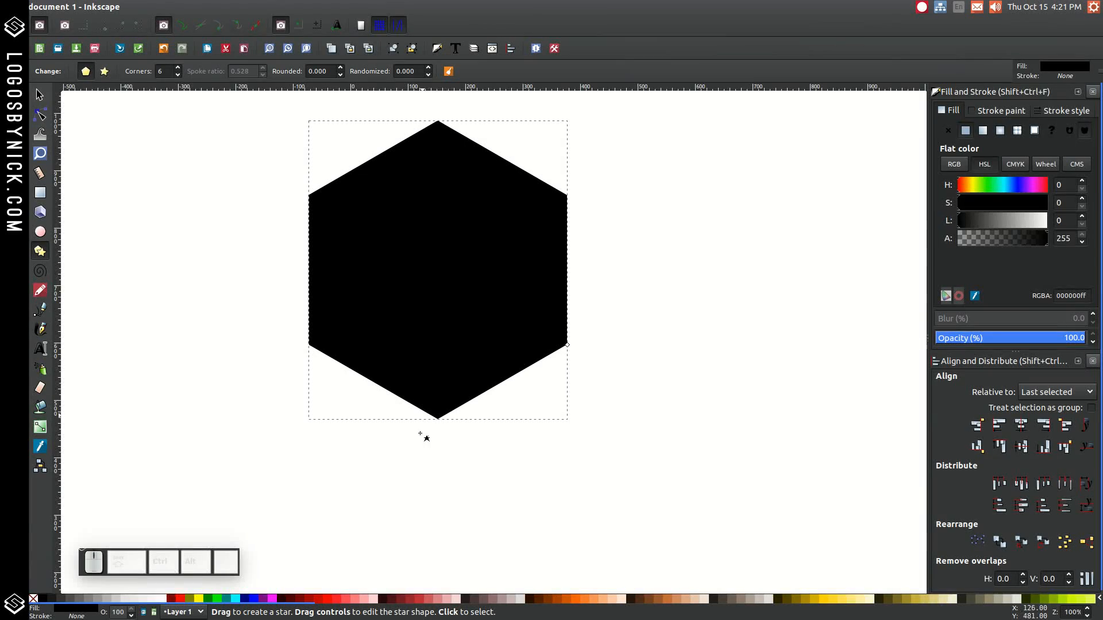
pyautogui.moveTo(388, 430)
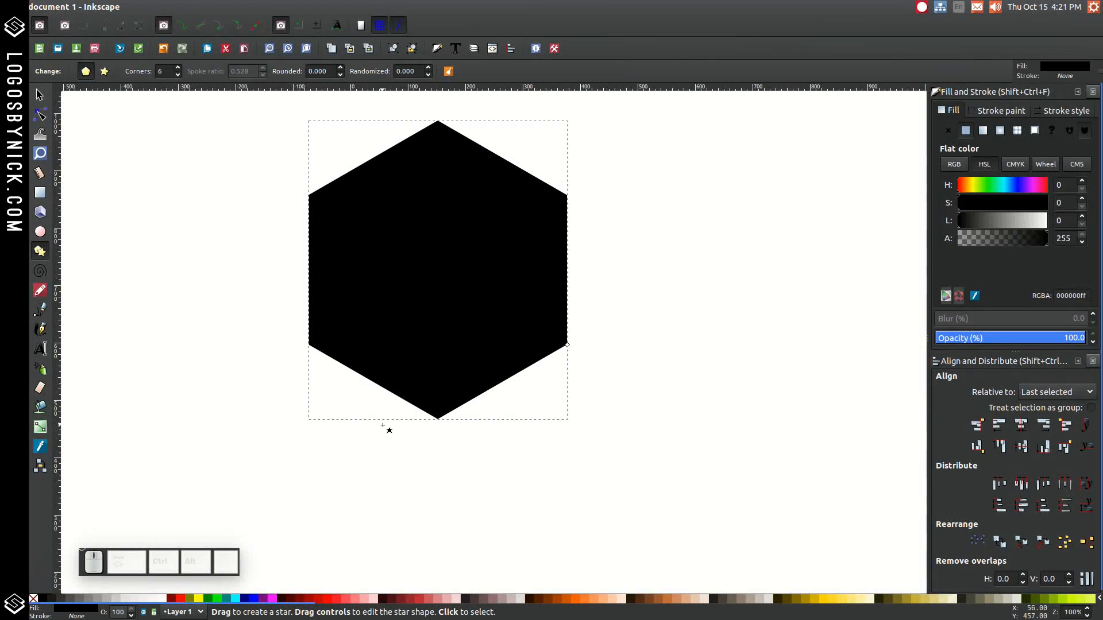
pyautogui.moveTo(434, 247)
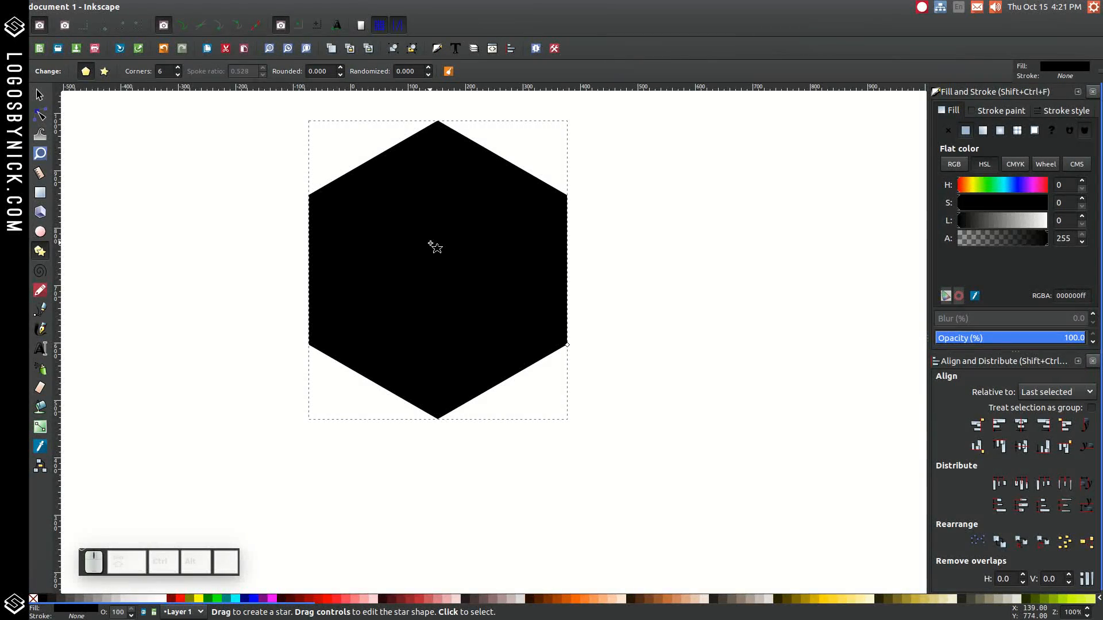
# Move the hexagon to the page centre and convert it with Path > Object to Path.
pyautogui.click(38, 94)
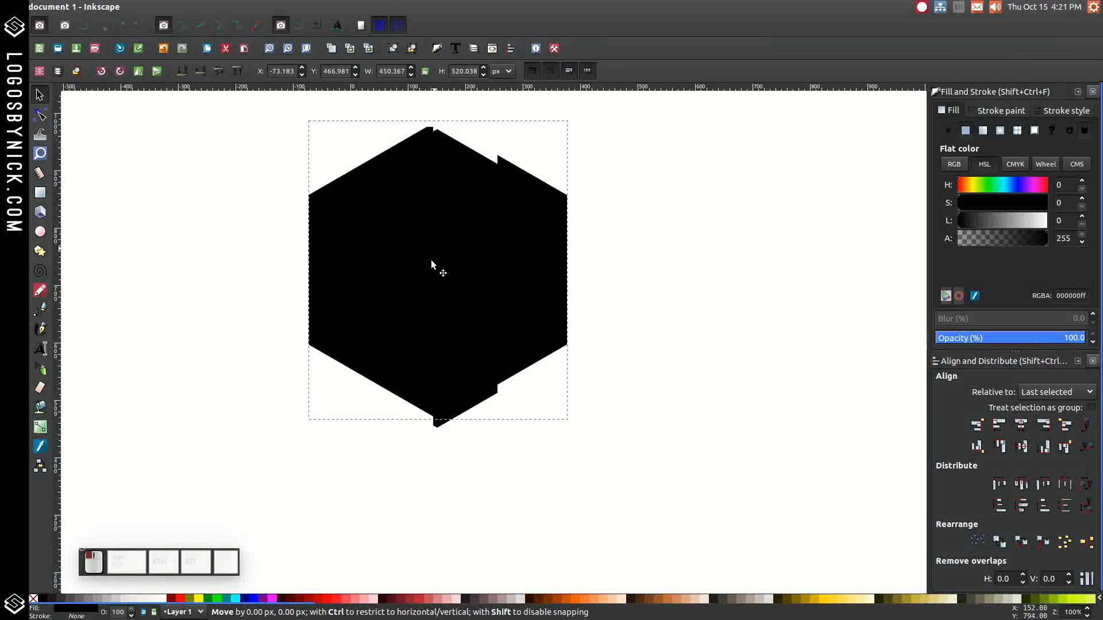
pyautogui.moveTo(435, 273); pyautogui.dragTo(510, 303)
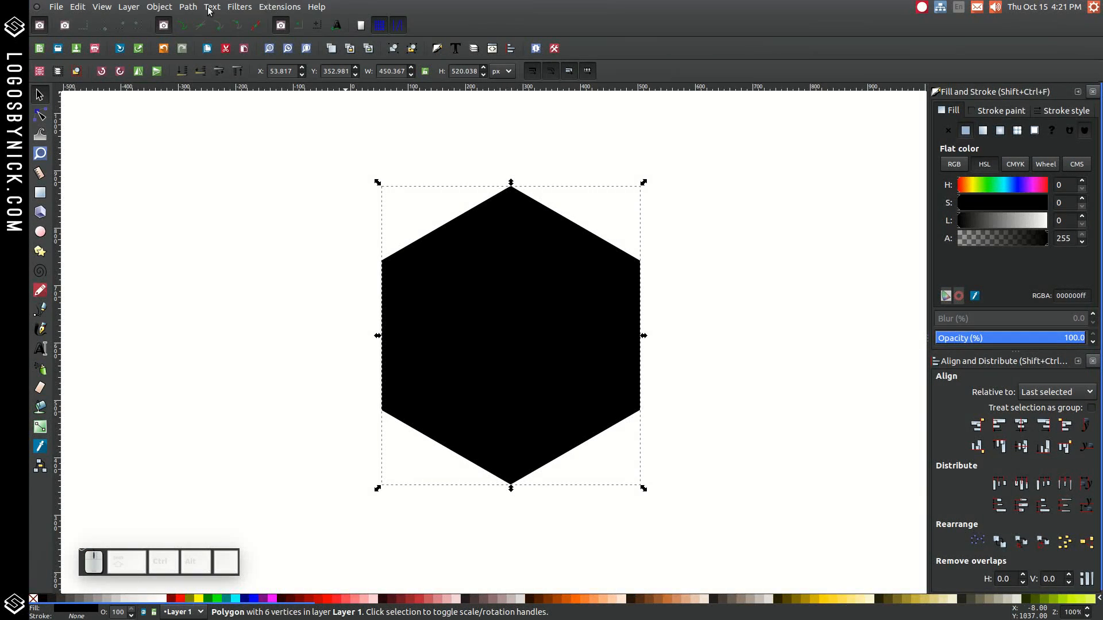
pyautogui.click(187, 7)
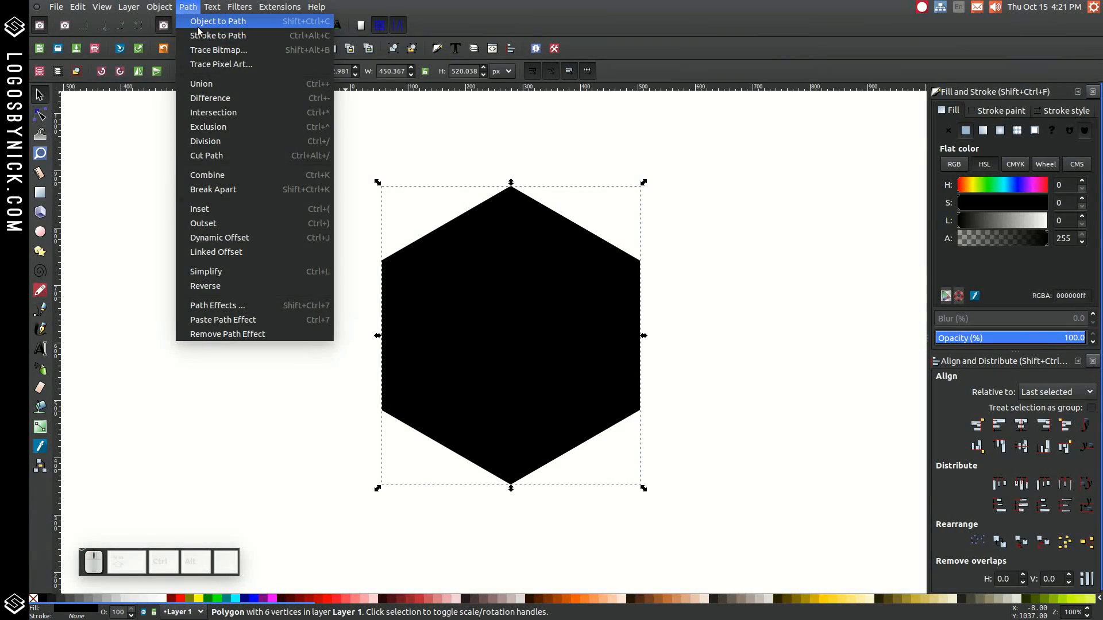
pyautogui.click(218, 21)
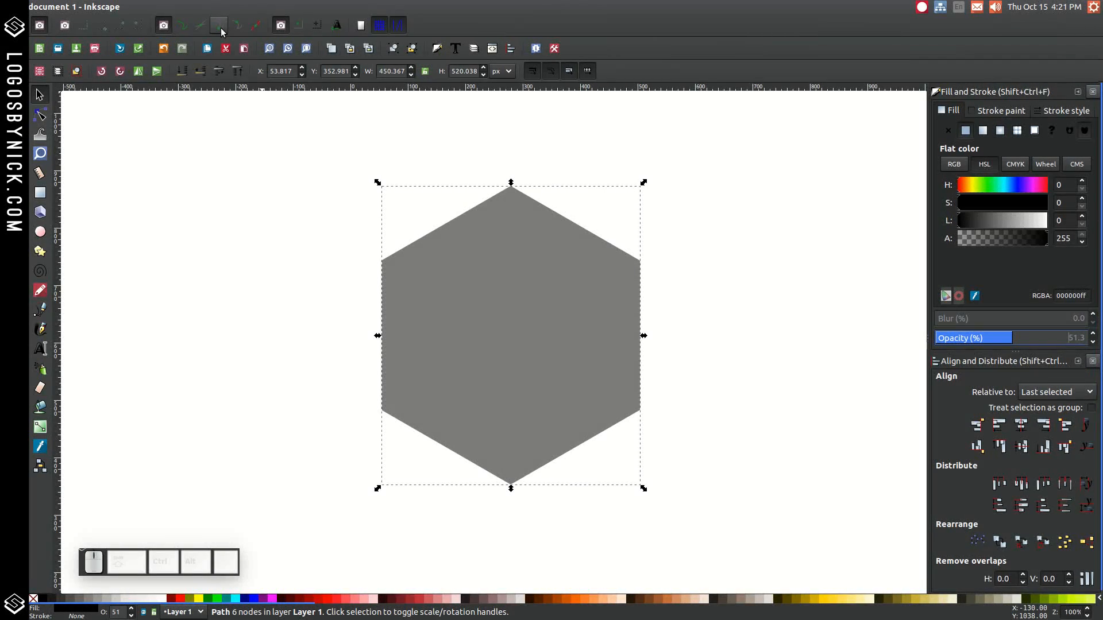
pyautogui.moveTo(219, 25)
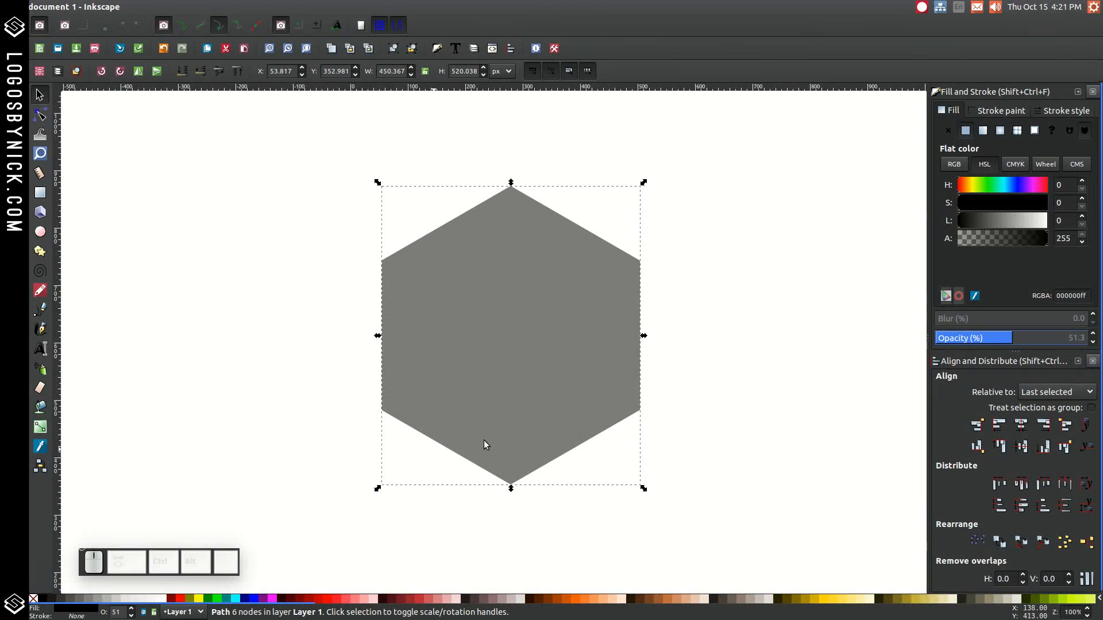
# Duplicate the hexagon into a red copy above and a green copy down-right.
pyautogui.rightClick(484, 445)
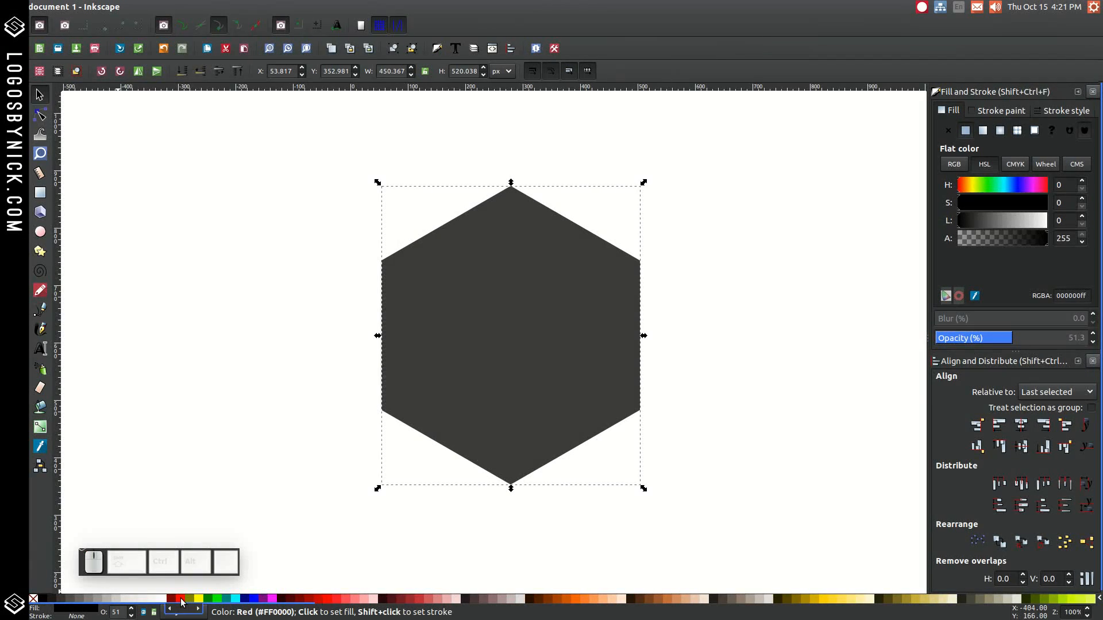
pyautogui.click(177, 599)
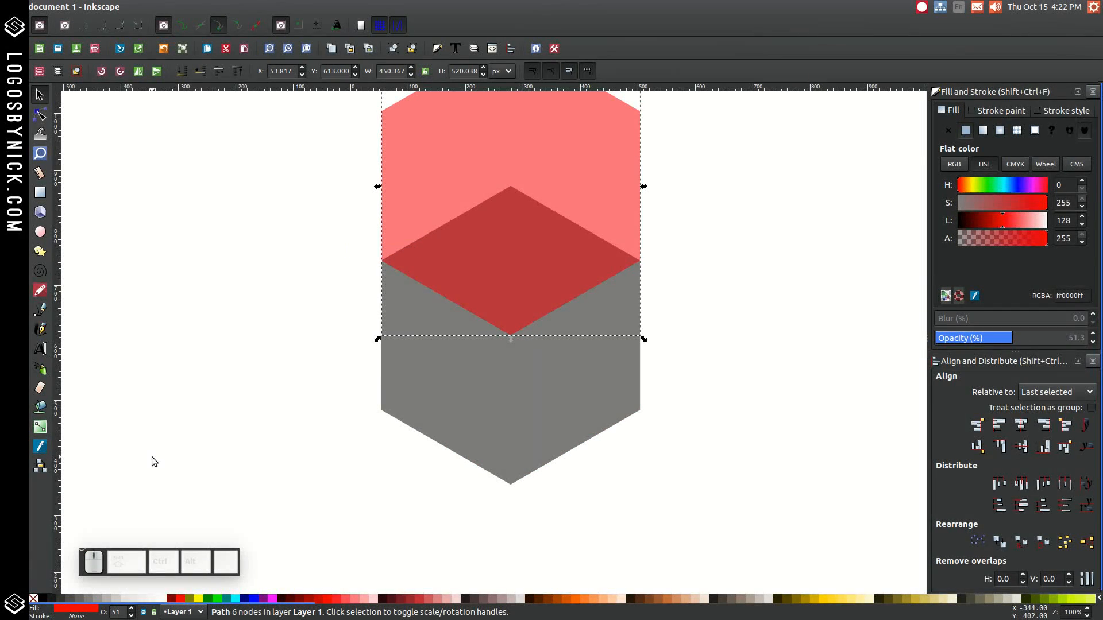
pyautogui.rightClick(510, 222)
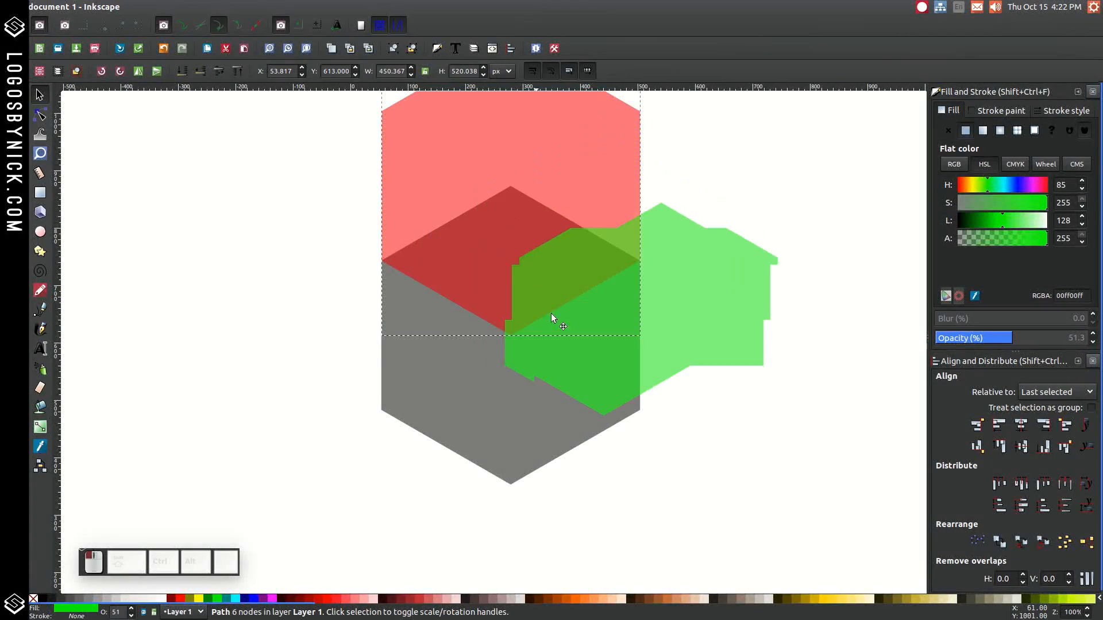
pyautogui.moveTo(555, 316); pyautogui.dragTo(510, 323)
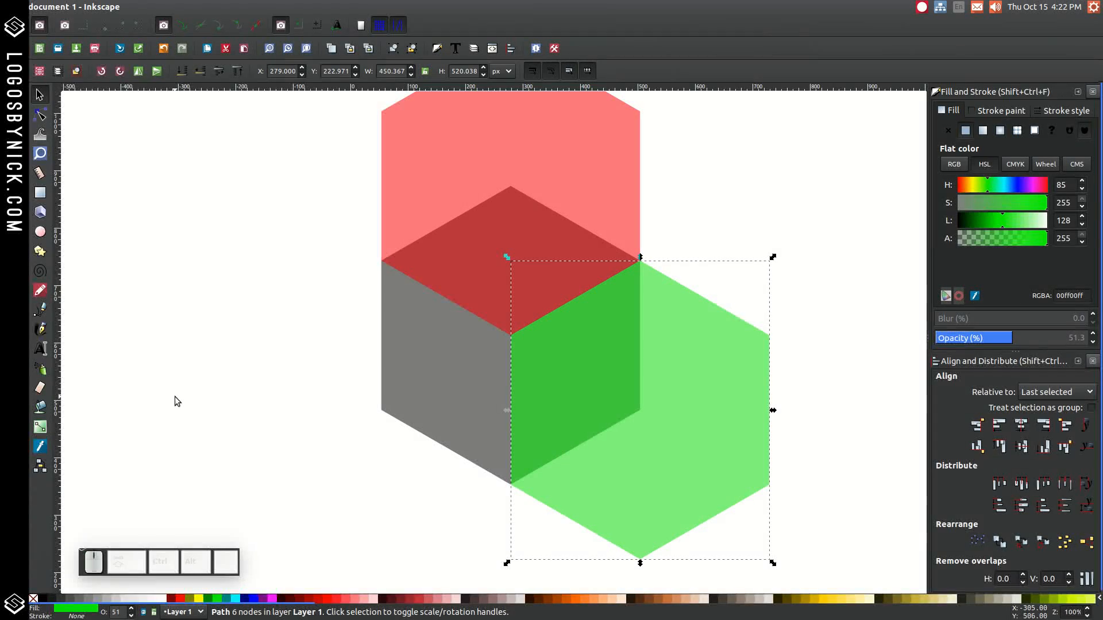
pyautogui.moveTo(436, 338)
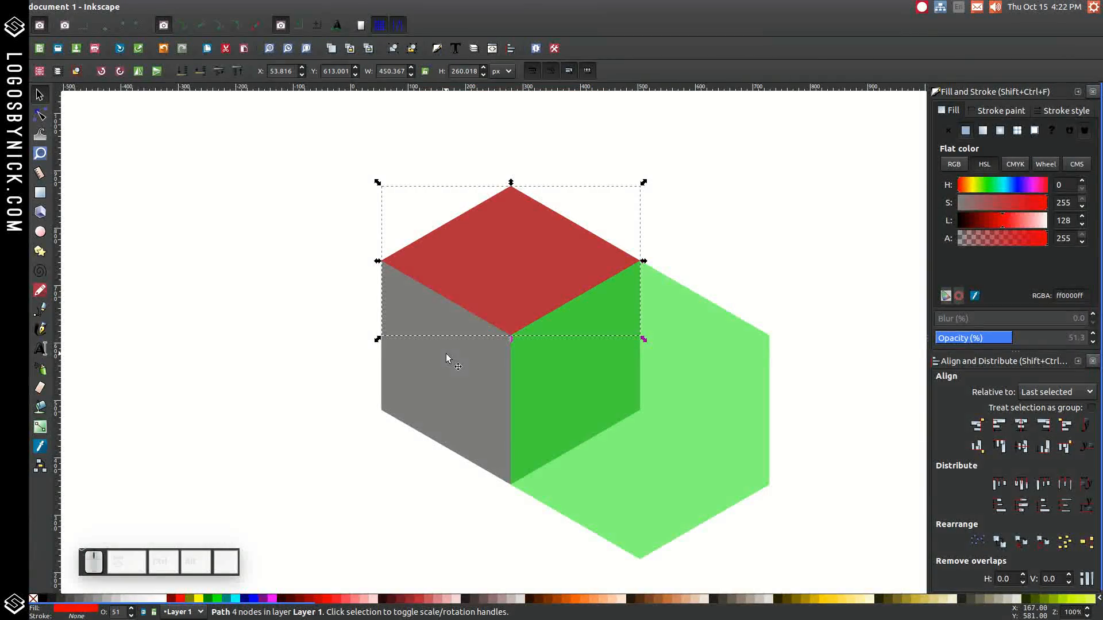
# Select the cube shape and green hexagon and apply Path > Intersection.
pyautogui.rightClick(447, 357)
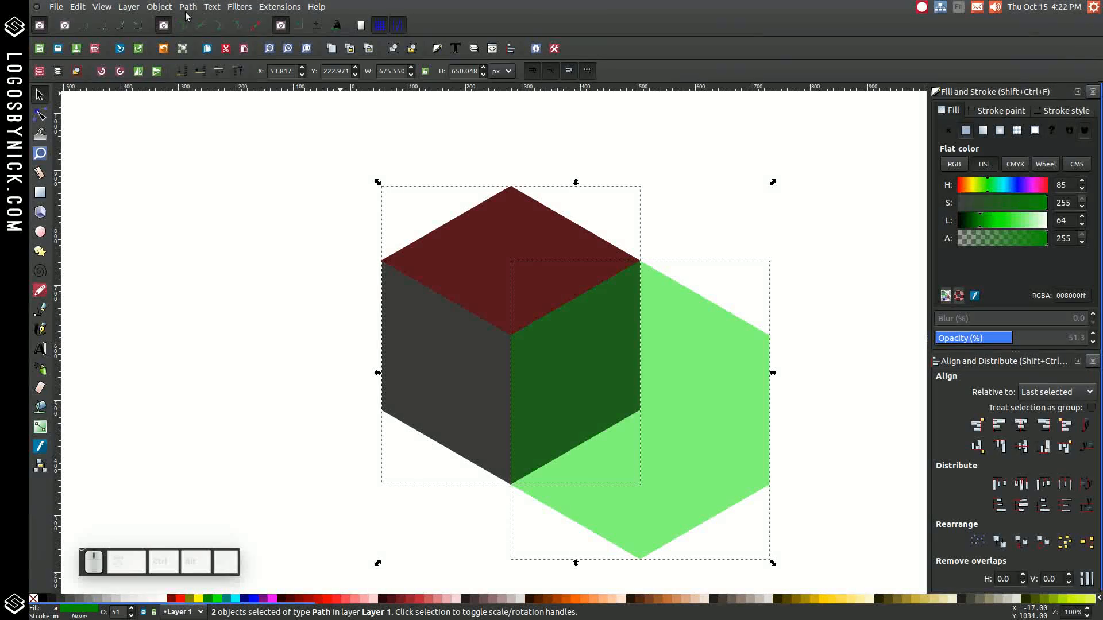
pyautogui.click(188, 6)
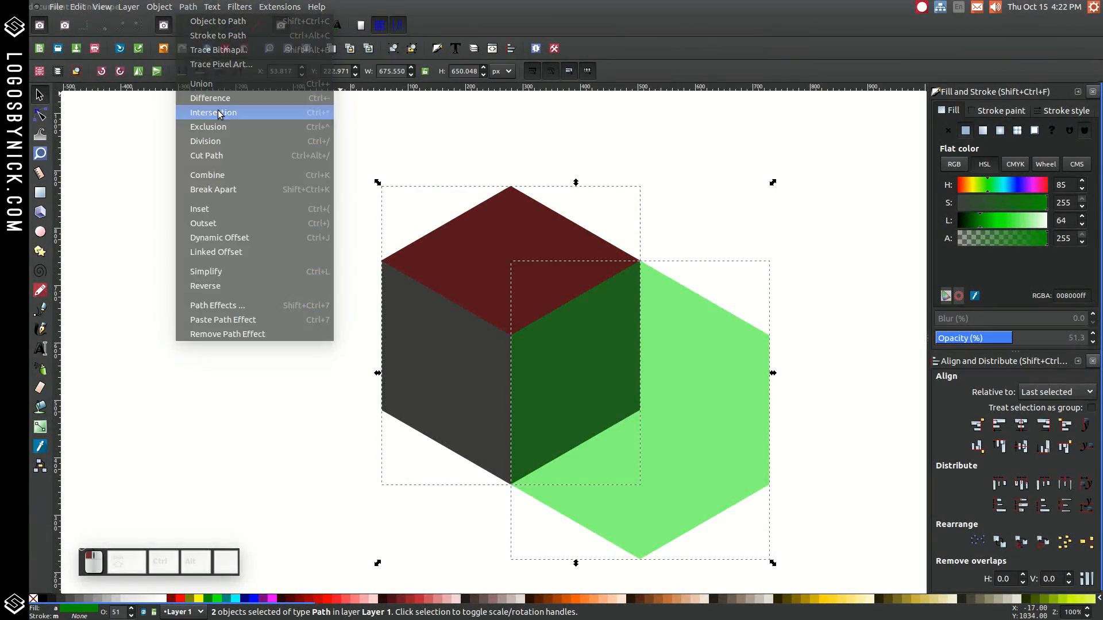
pyautogui.click(213, 113)
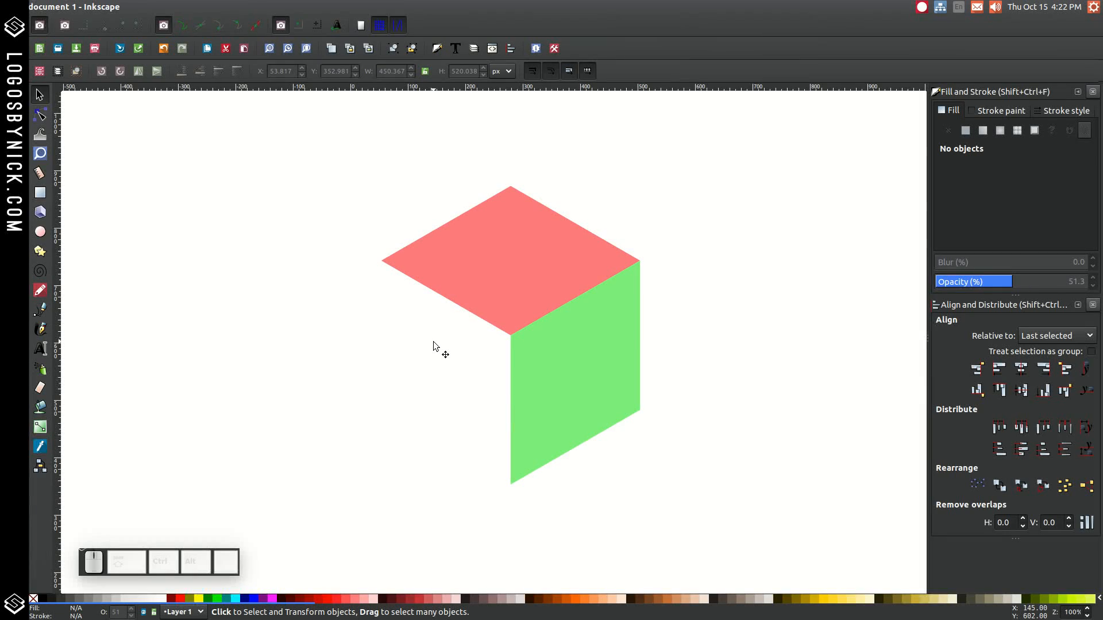
pyautogui.moveTo(609, 332)
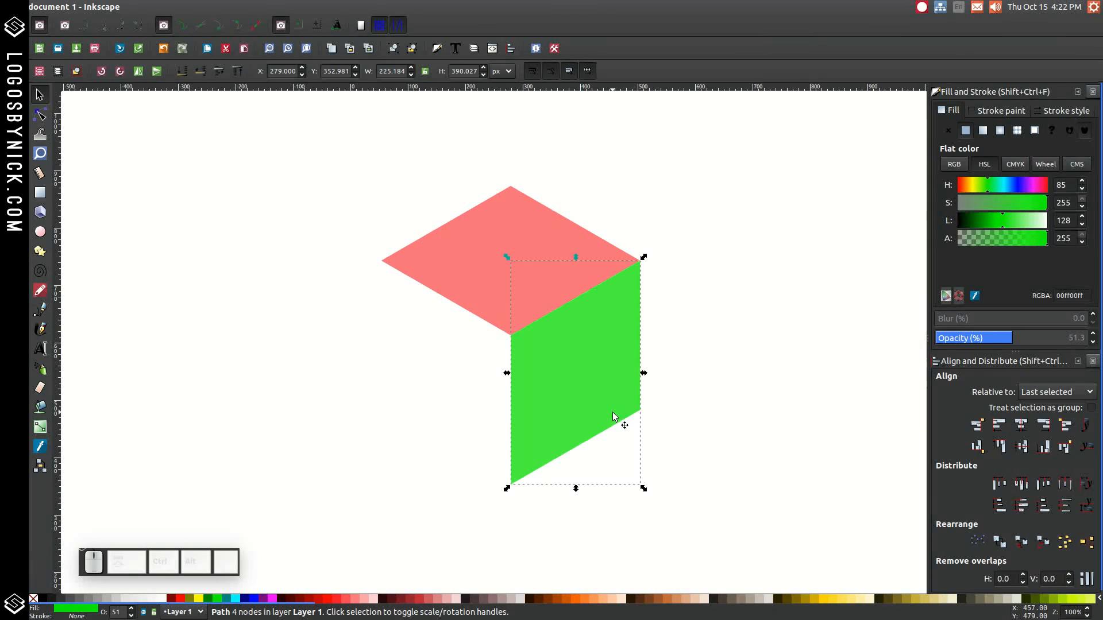
# Duplicate the green face in blue, flip it horizontally, and left-align it with the top.
pyautogui.click(251, 599)
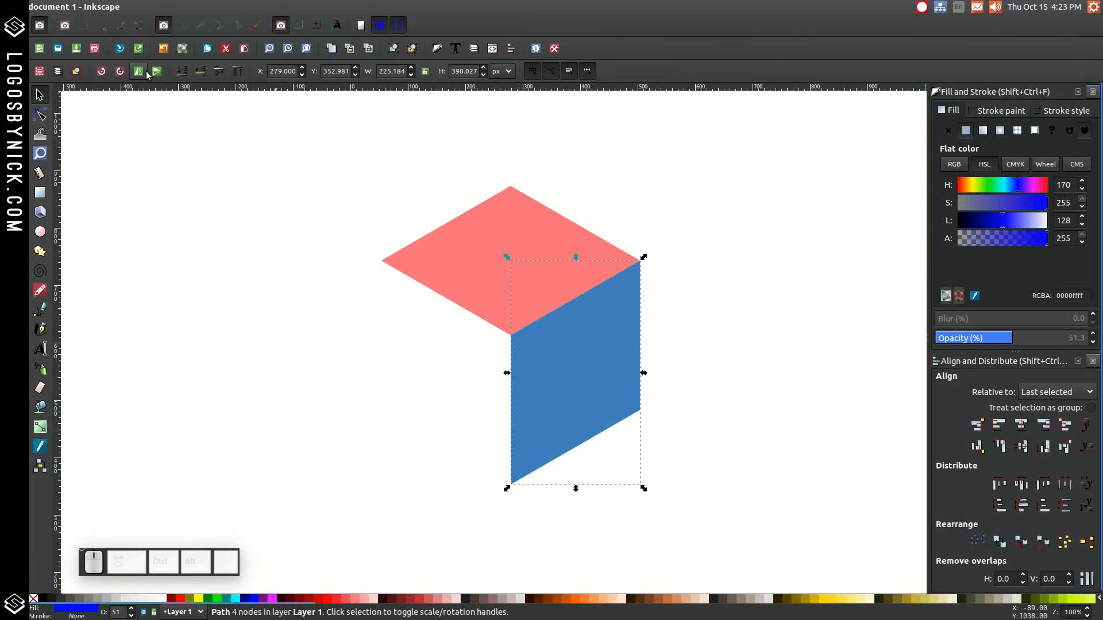
pyautogui.moveTo(139, 70)
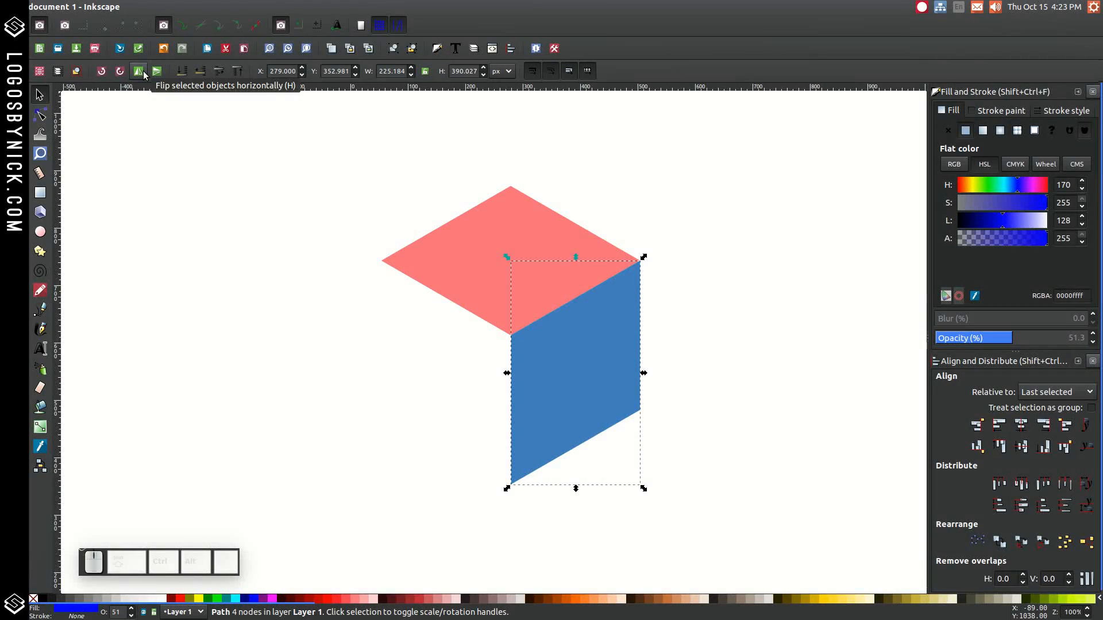
pyautogui.click(138, 70)
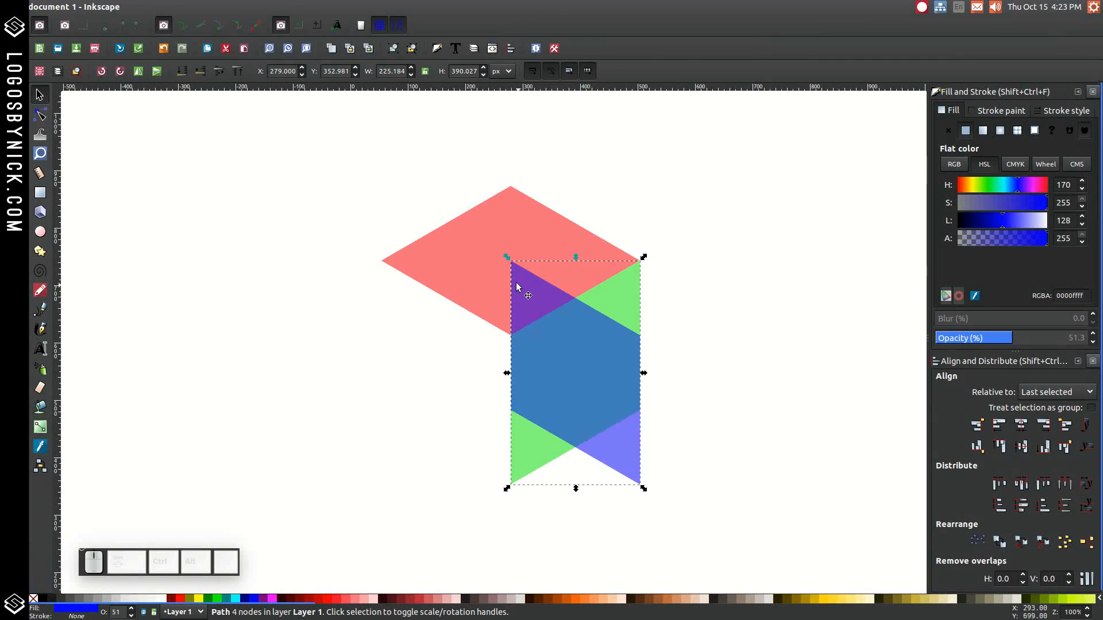
pyautogui.moveTo(477, 252)
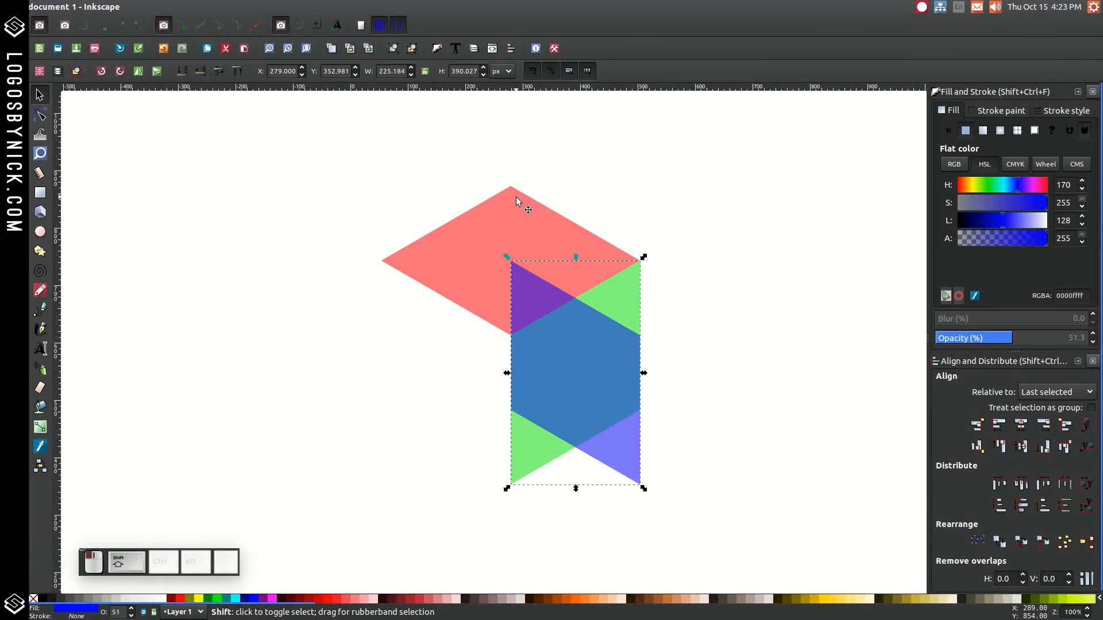
pyautogui.click(999, 424)
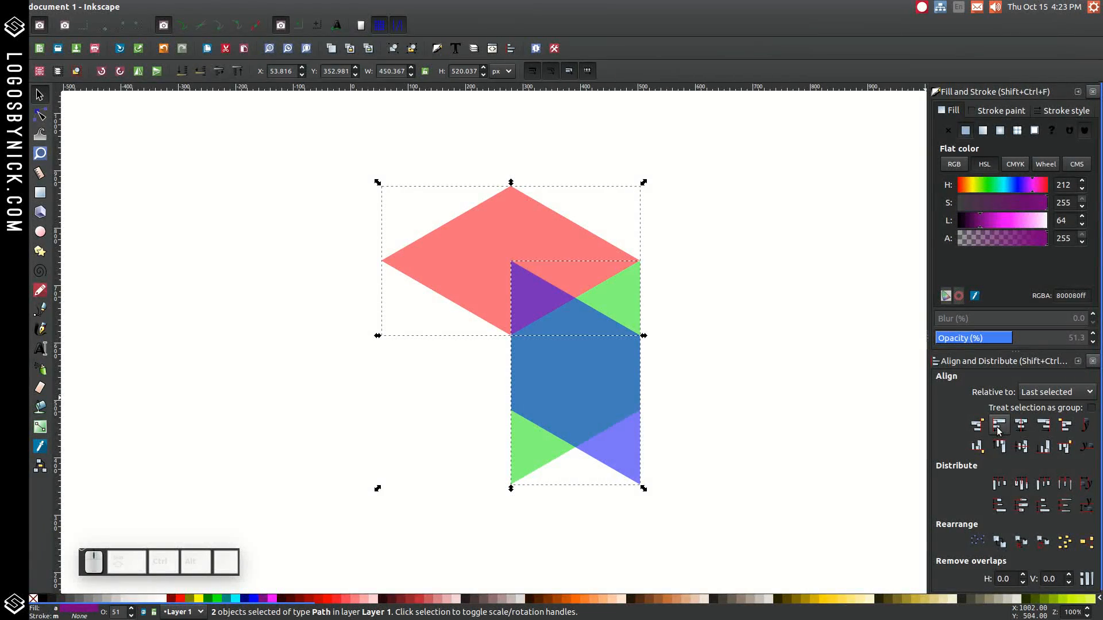
pyautogui.click(999, 424)
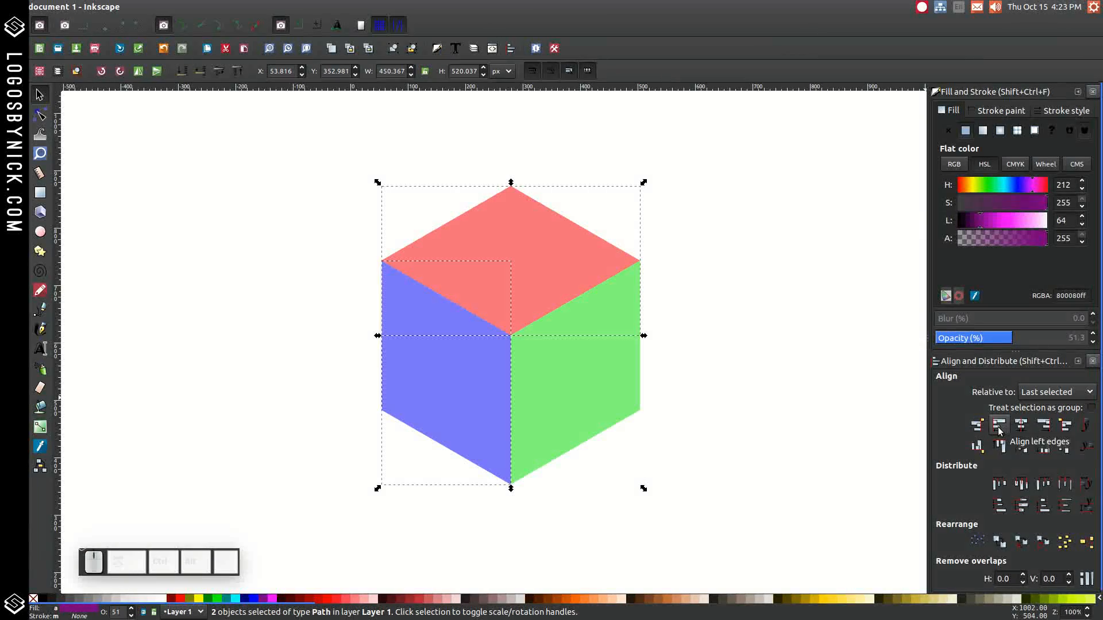
pyautogui.moveTo(436, 561)
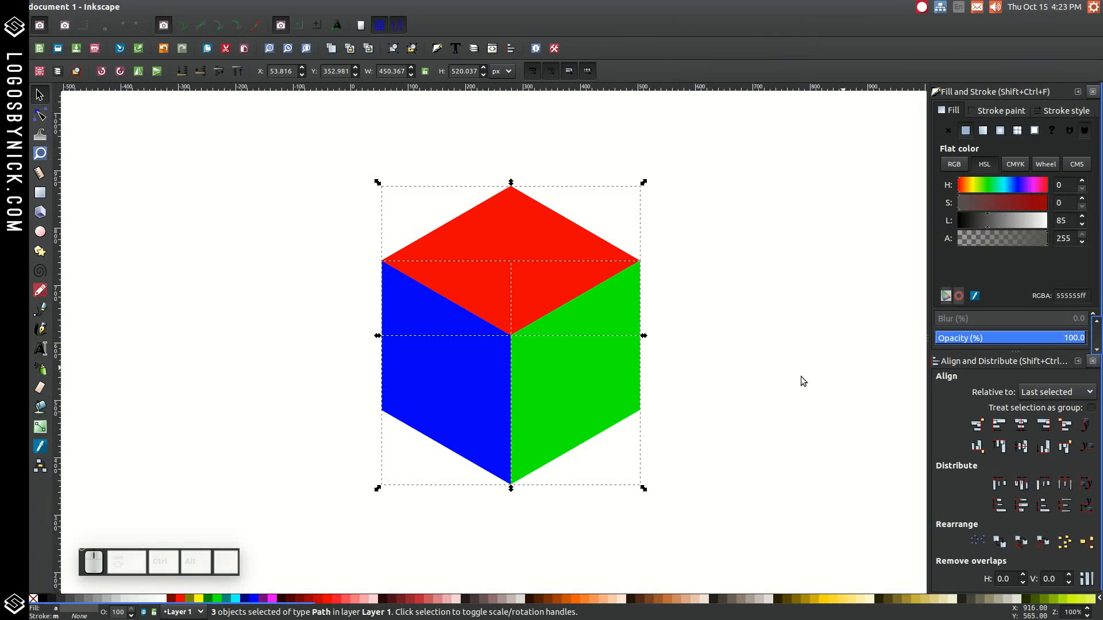
pyautogui.moveTo(785, 227)
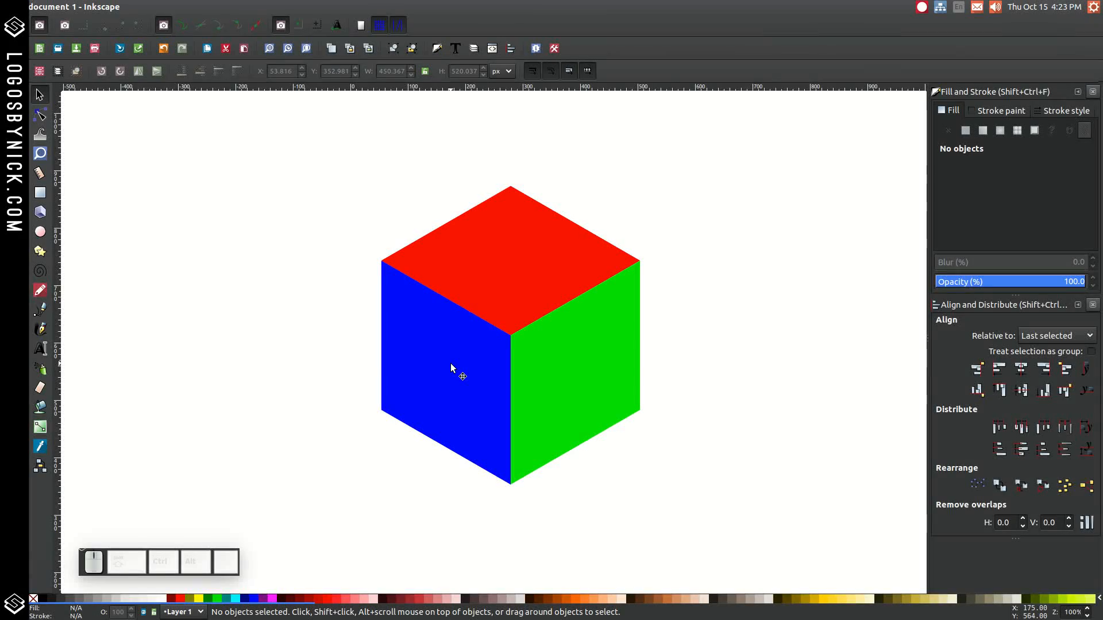
# Set opacity to 100, left face dark grey, right face 50% Gray.
pyautogui.click(450, 369)
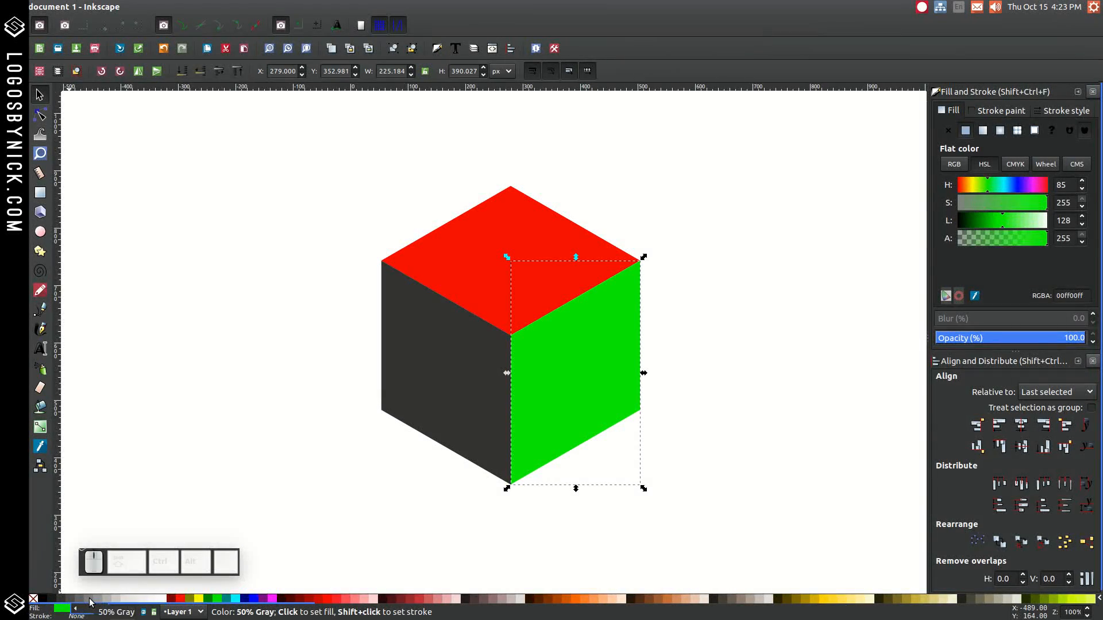
pyautogui.click(112, 599)
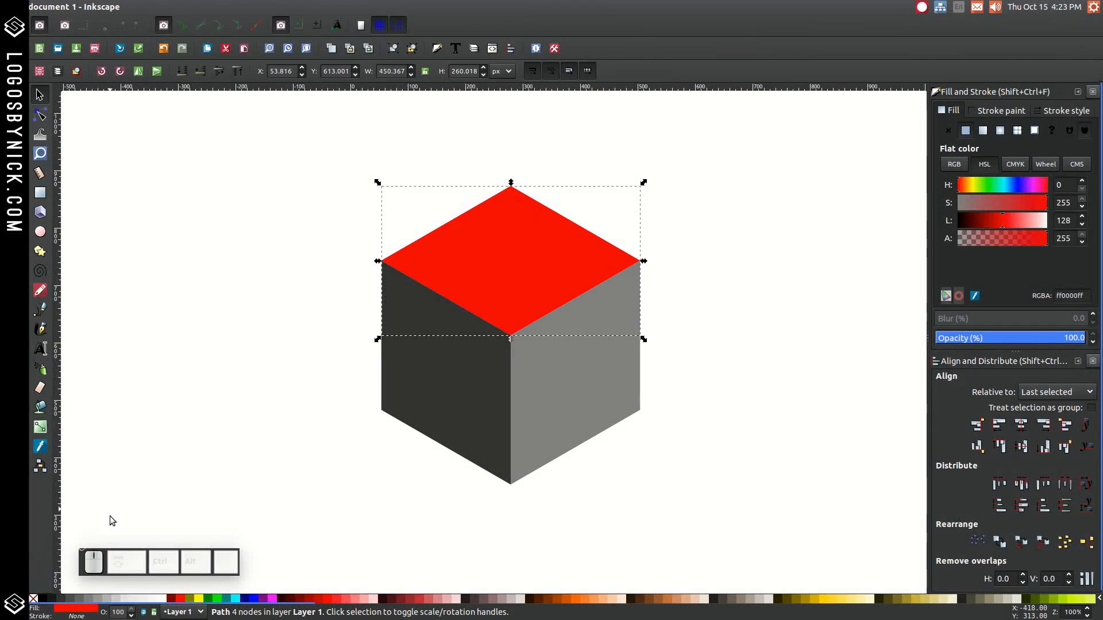
pyautogui.moveTo(115, 604)
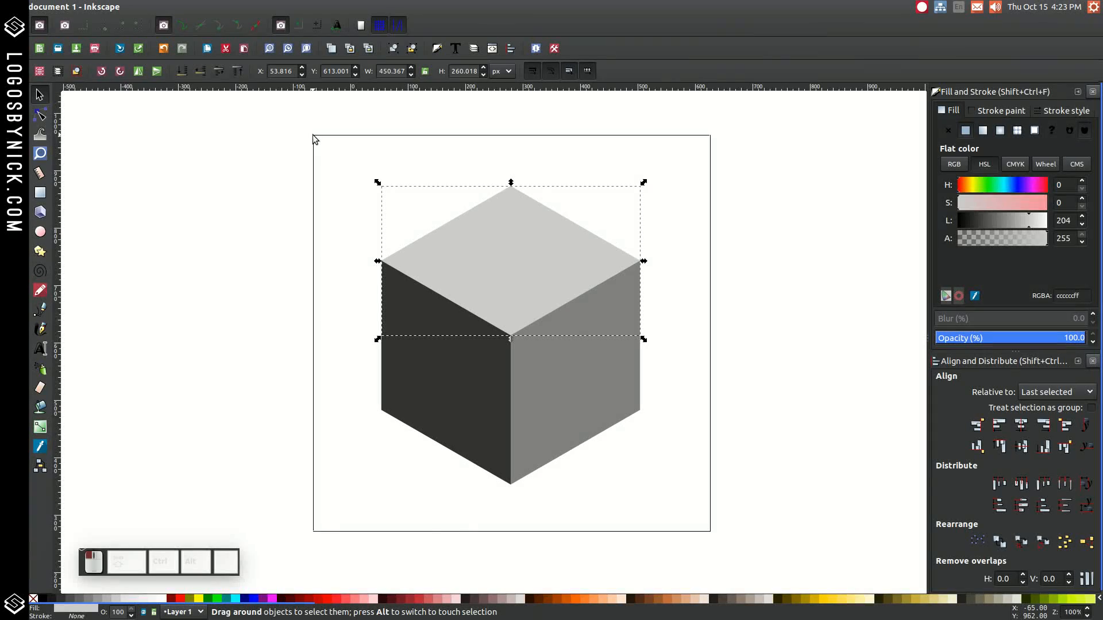
# Make the top light grey, group the faces, and flip a scaled-down duplicate vertically.
pyautogui.rightClick(639, 414)
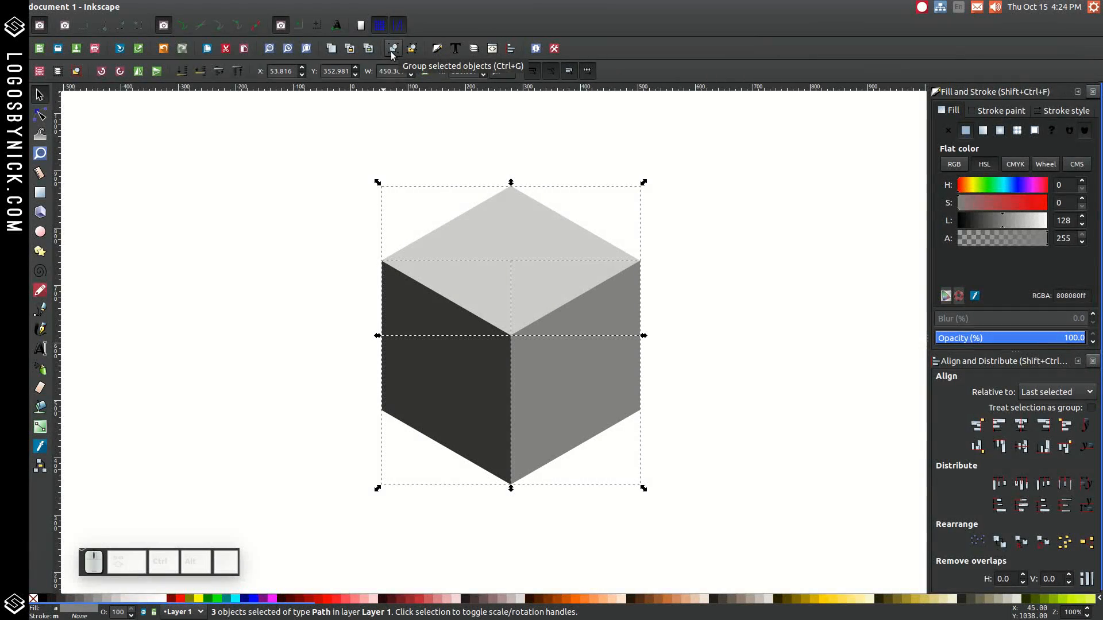
pyautogui.click(393, 48)
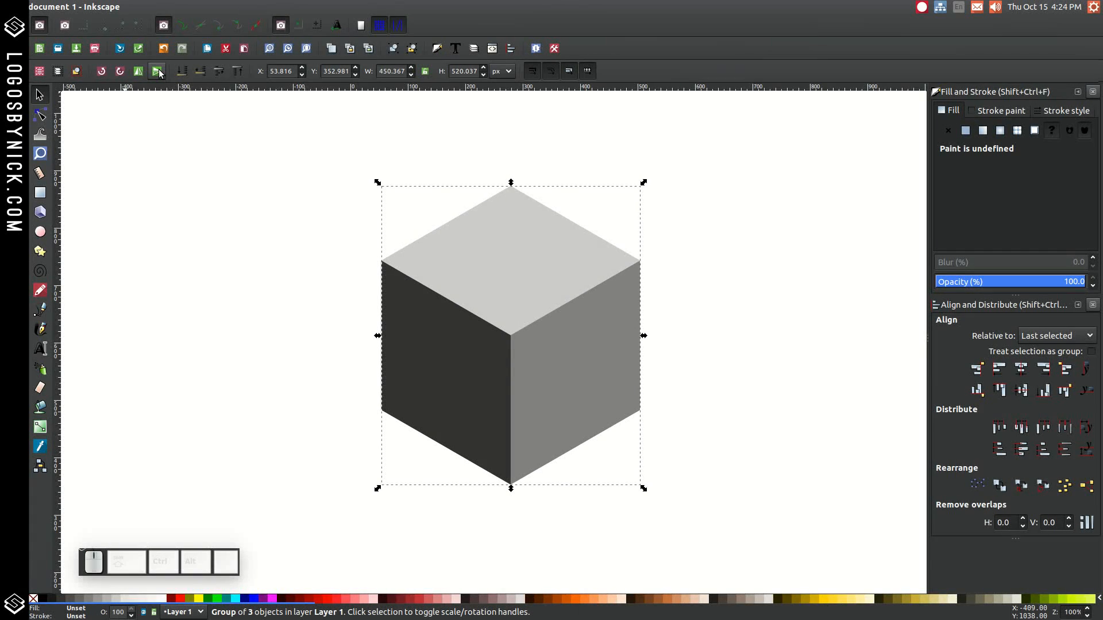
pyautogui.moveTo(157, 72)
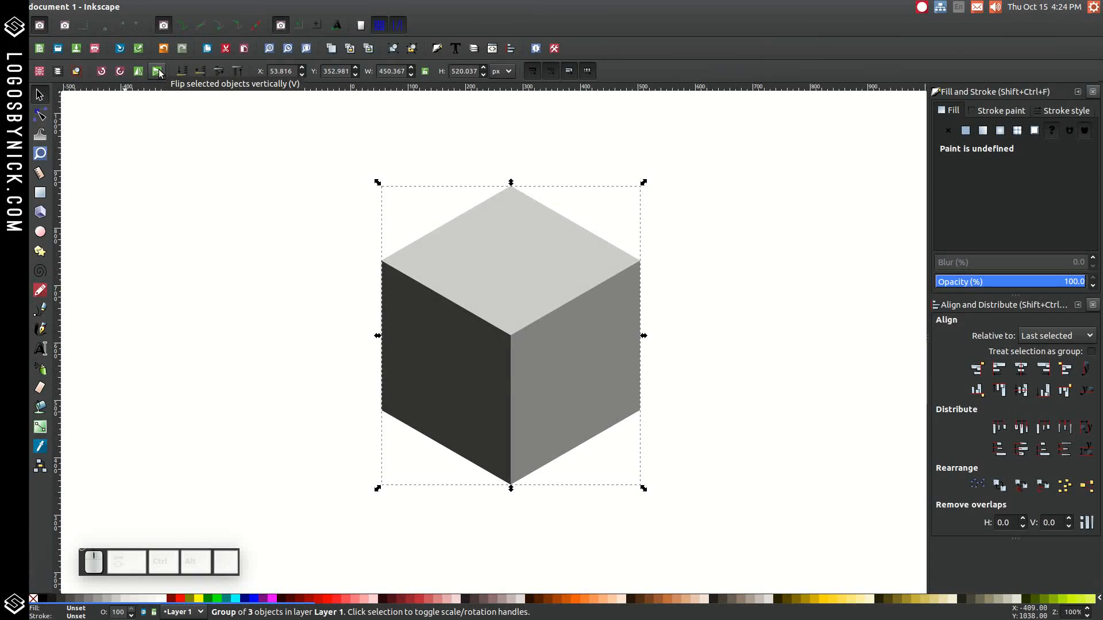
pyautogui.click(158, 71)
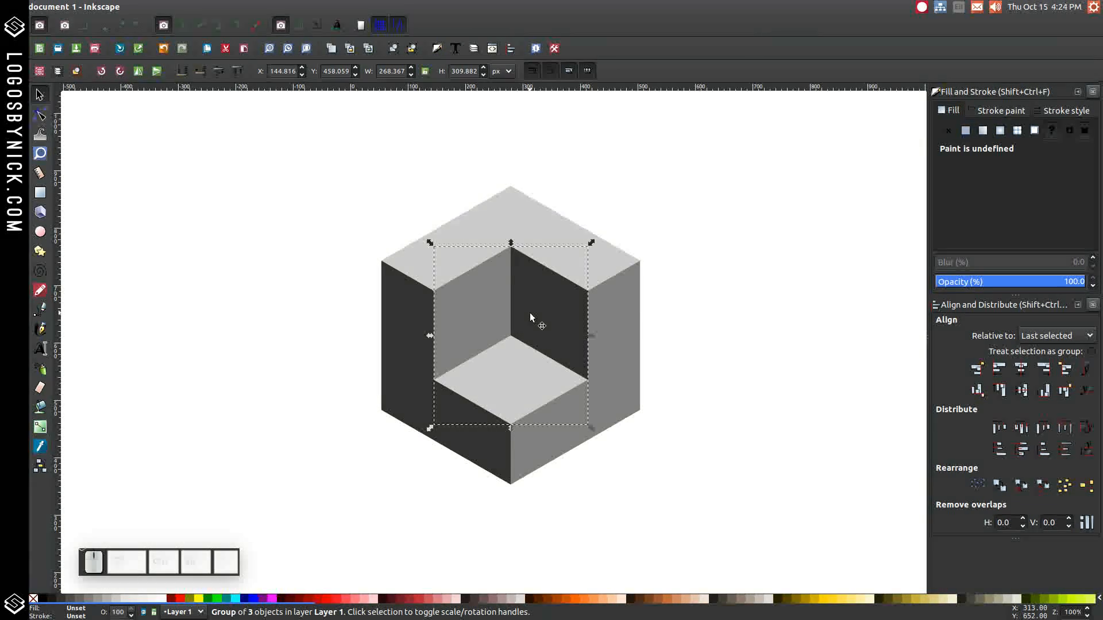
# Duplicate the group, flip it both ways, Ctrl-shrink it into the hollow, and raise to top.
pyautogui.rightClick(531, 317)
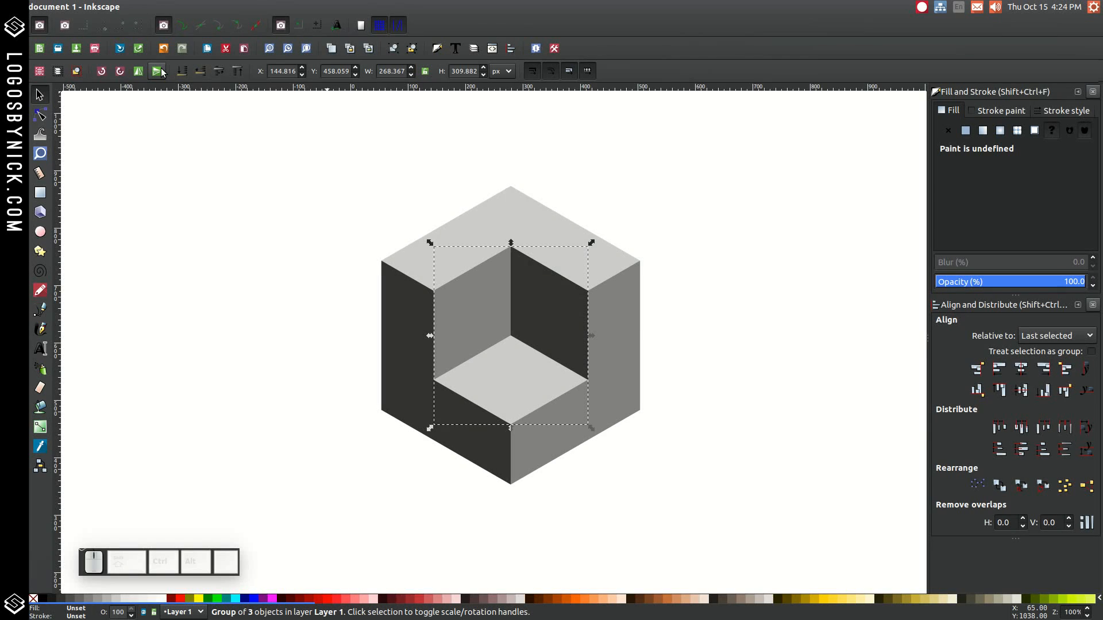
pyautogui.click(137, 70)
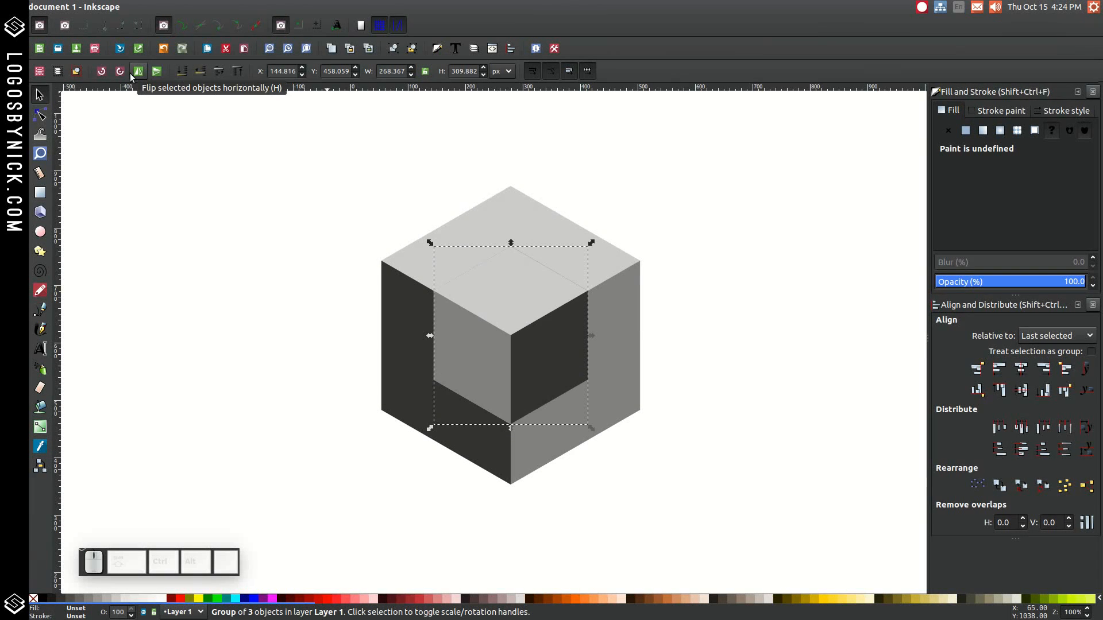
pyautogui.click(137, 71)
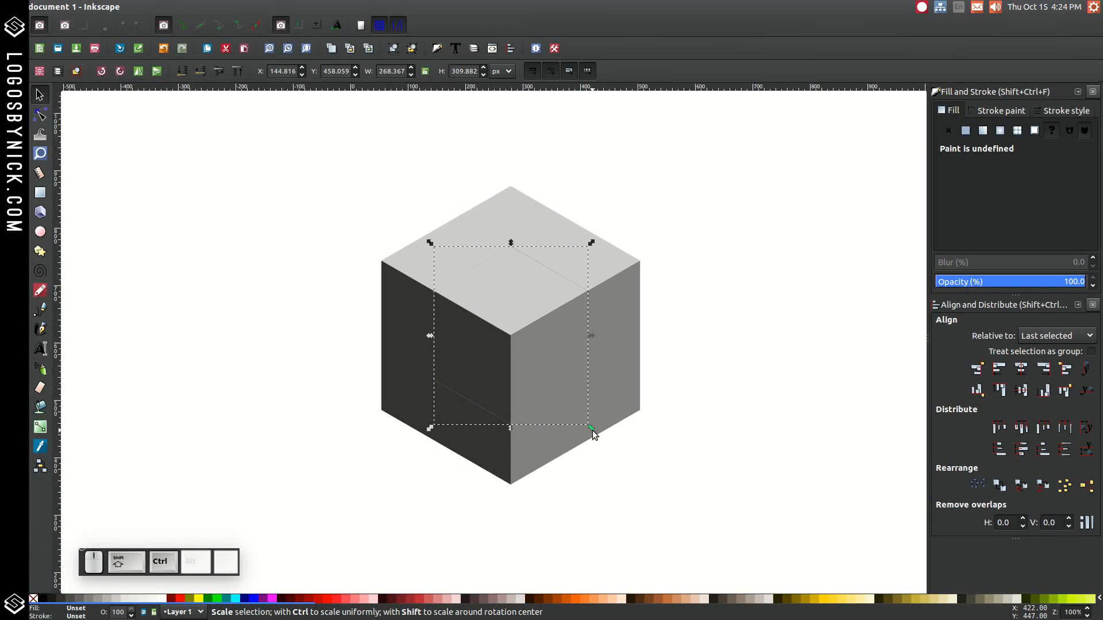
pyautogui.moveTo(591, 427); pyautogui.dragTo(575, 408)
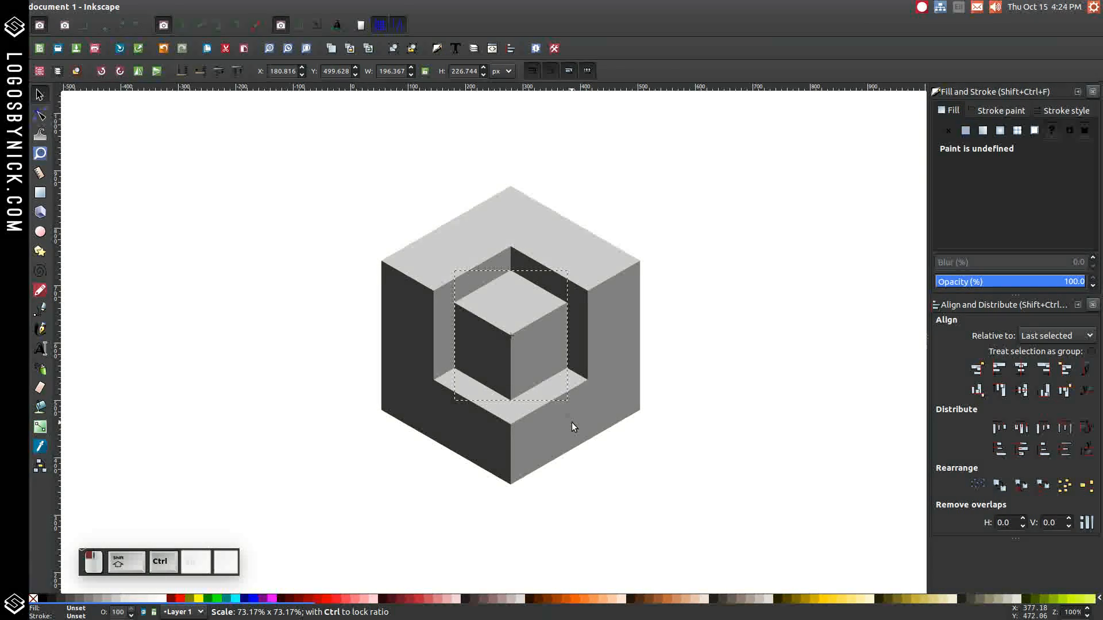
pyautogui.click(411, 48)
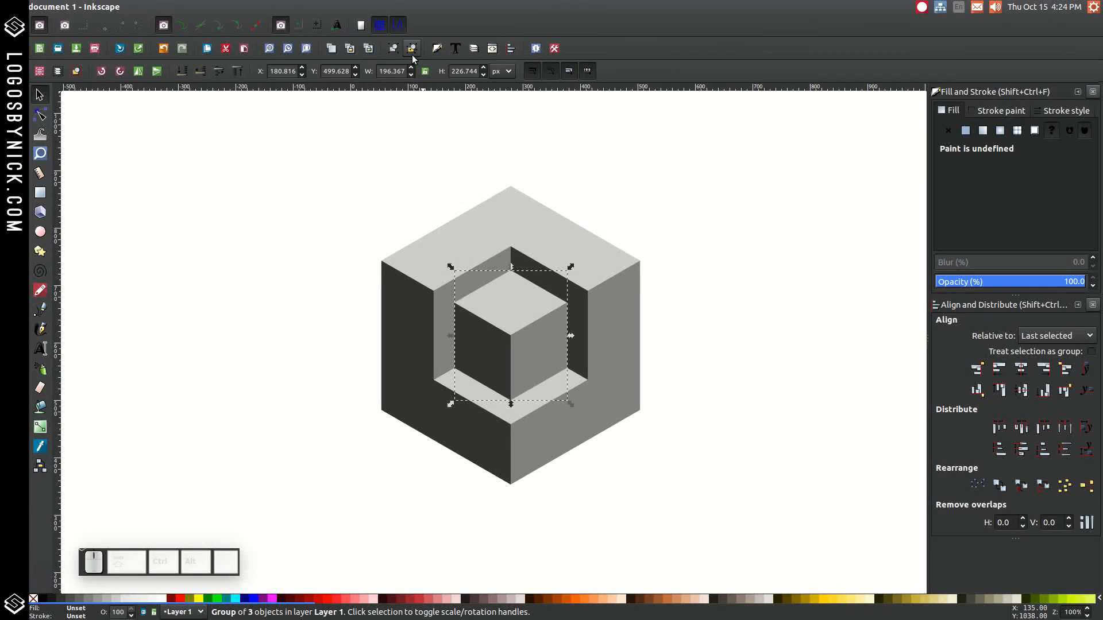
pyautogui.moveTo(412, 55)
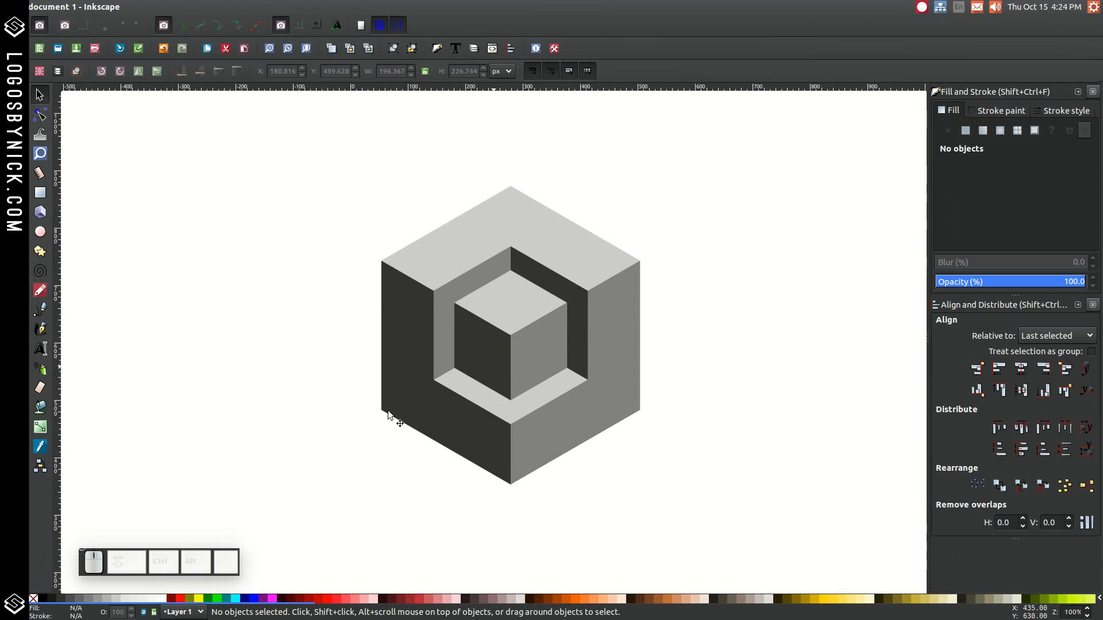
pyautogui.moveTo(385, 582)
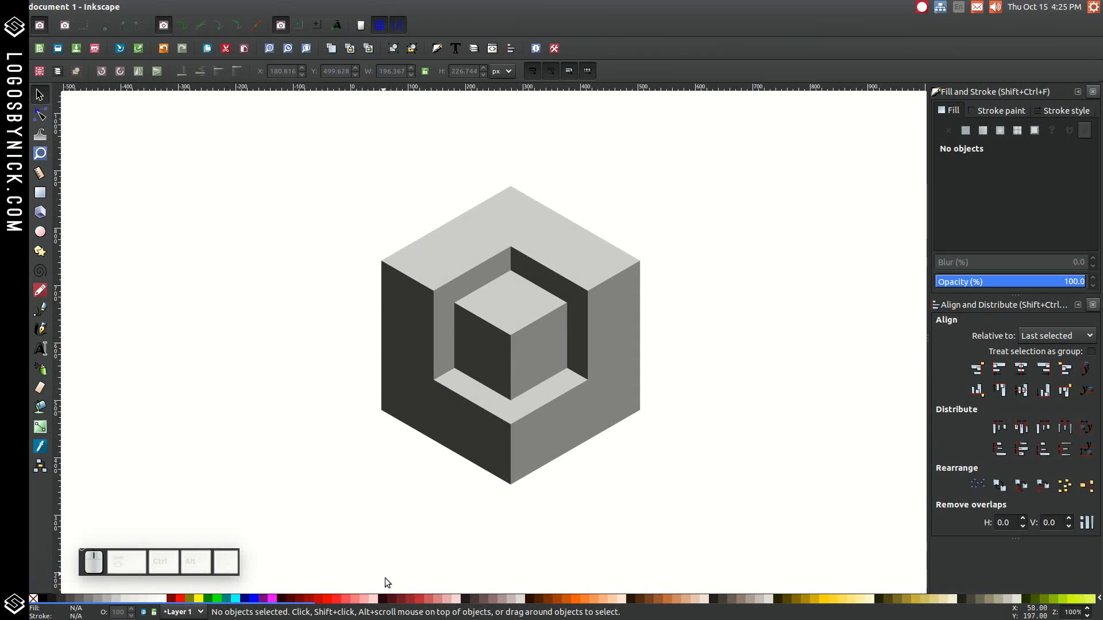
pyautogui.moveTo(487, 350)
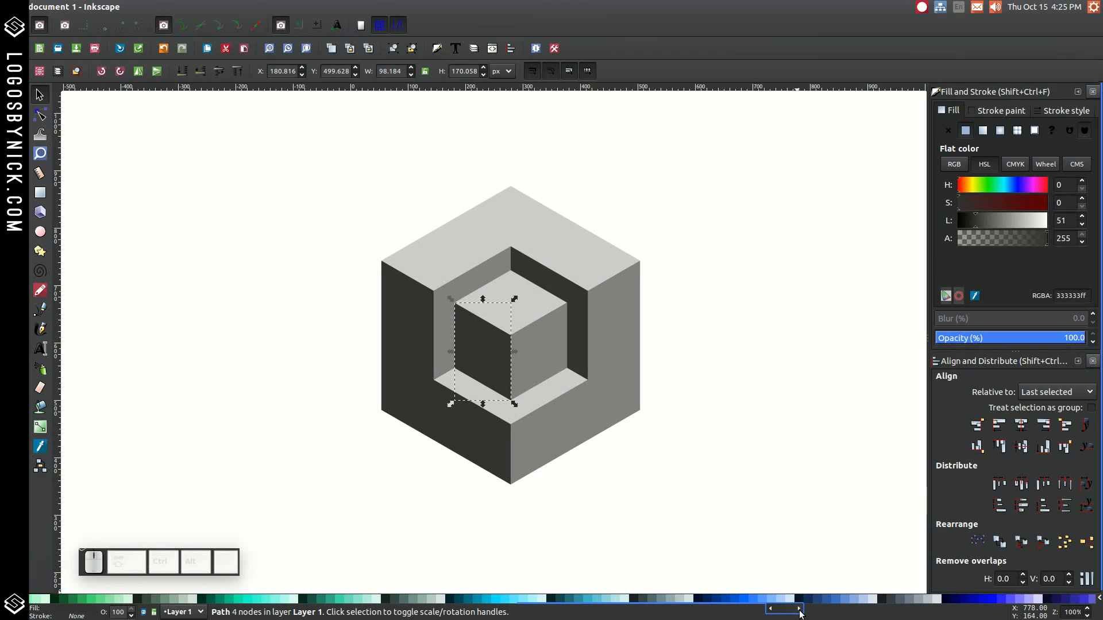
pyautogui.moveTo(728, 603)
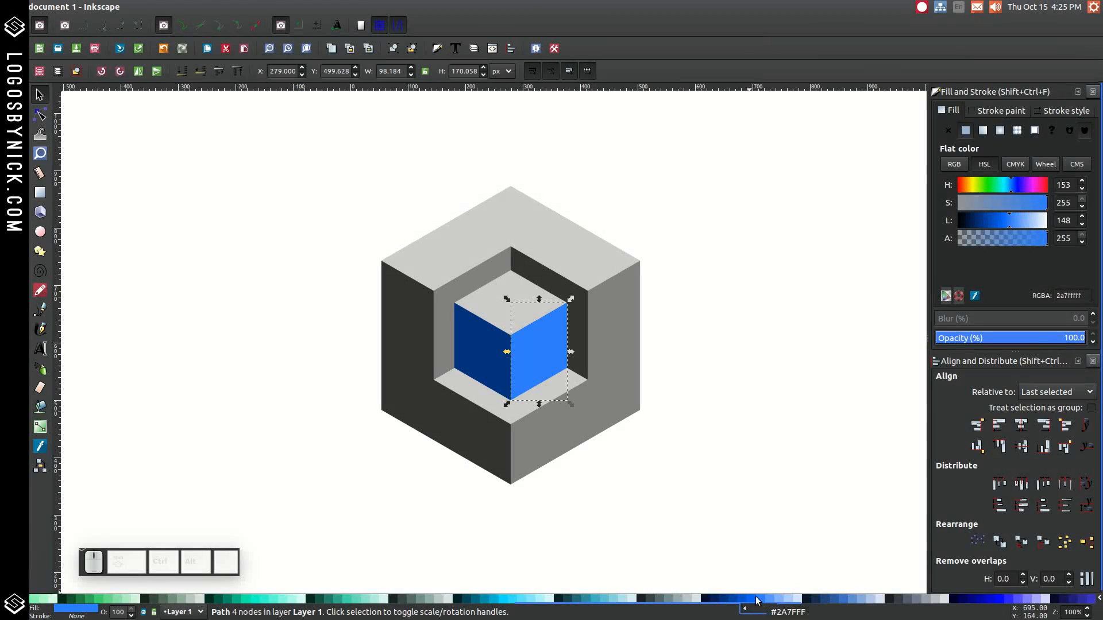
# Colour another side face of the small inner cube blue.
pyautogui.click(512, 285)
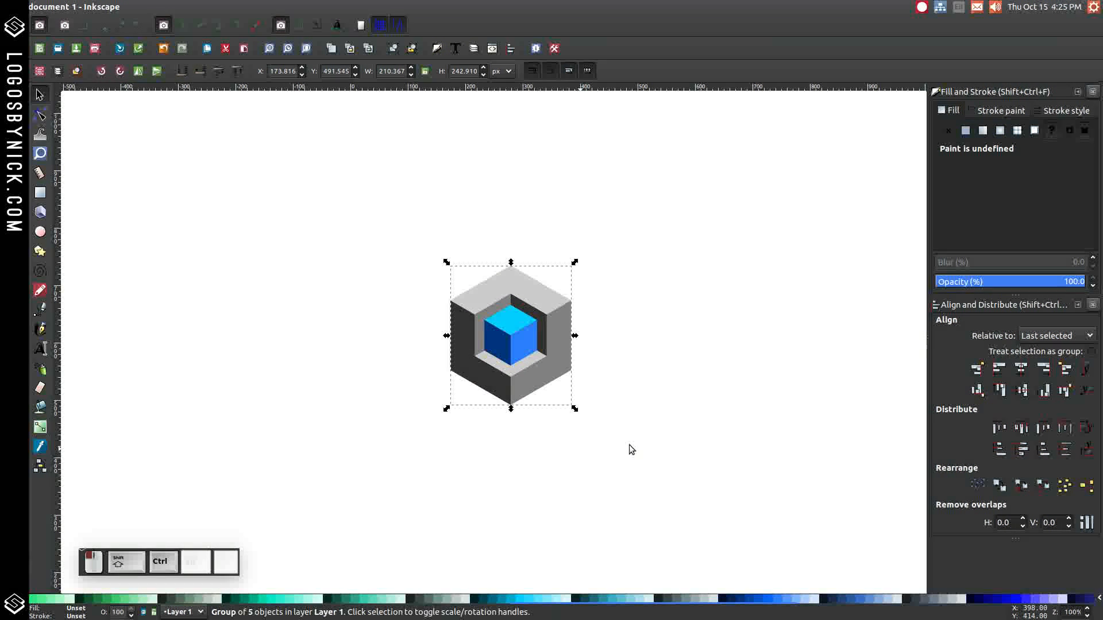
# Deselect everything to view the finished scaled-down cube icon.
pyautogui.click(698, 424)
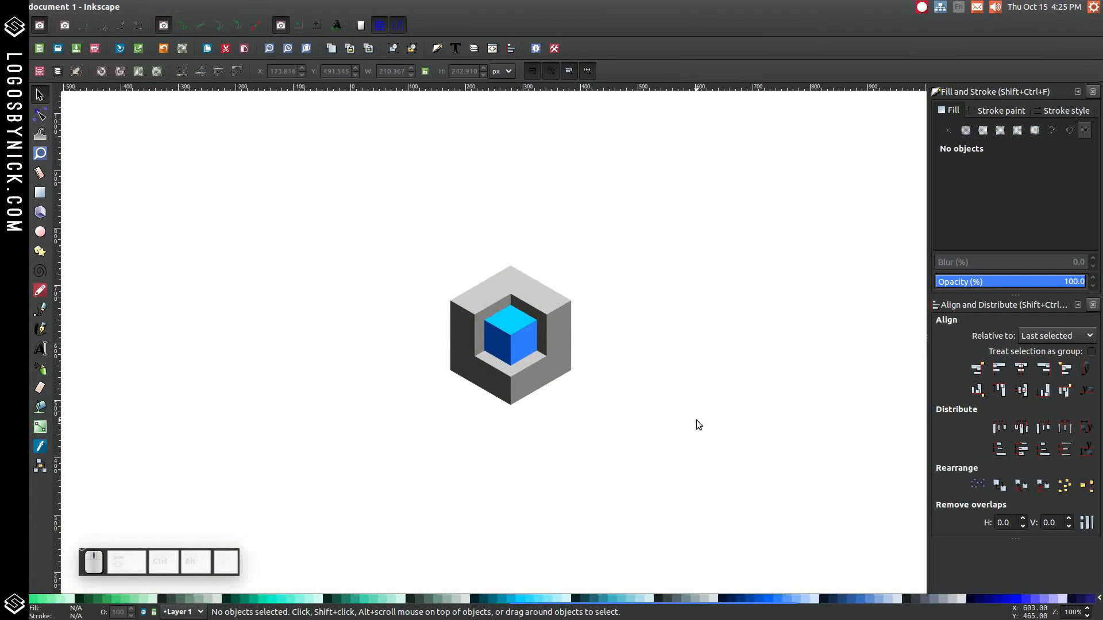
pyautogui.moveTo(686, 414)
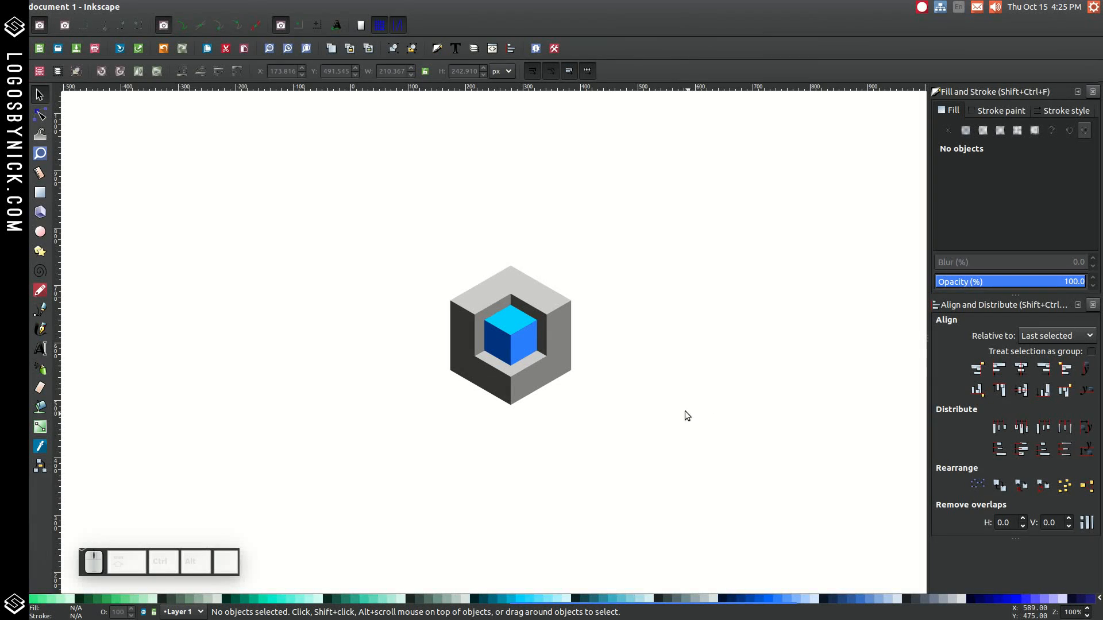